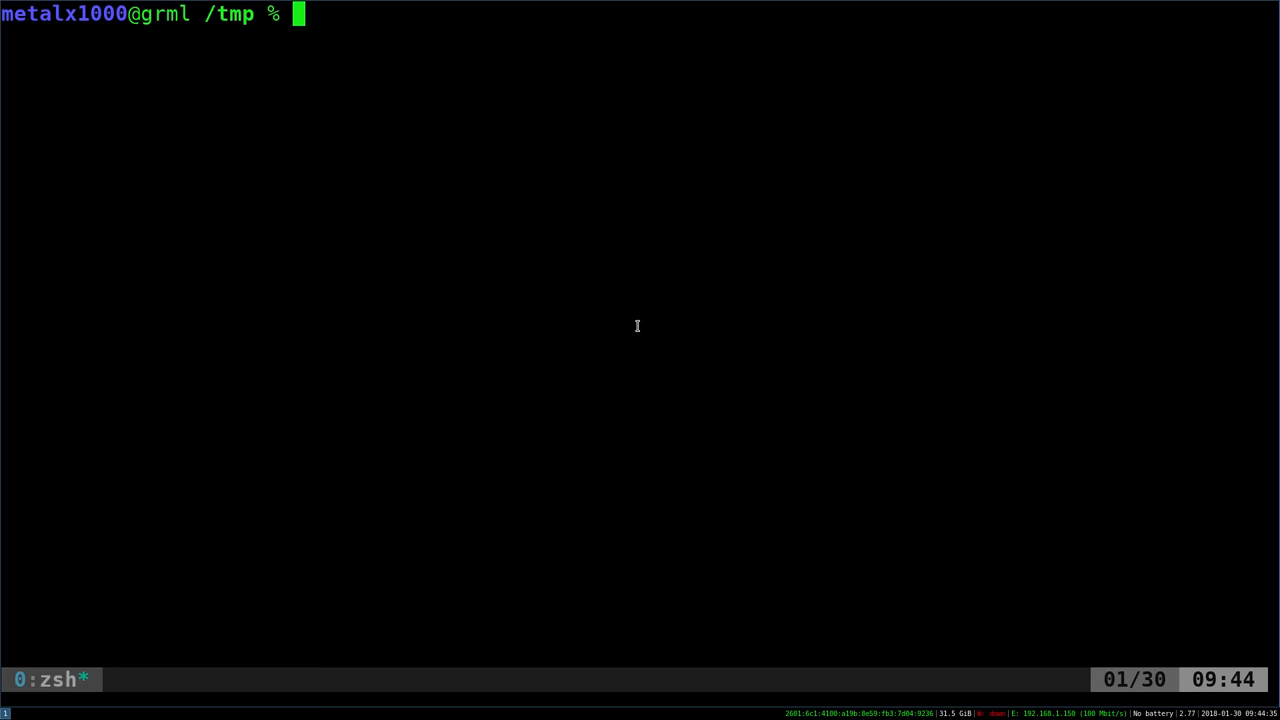
Tail /var/log/messages with sudo and point out the NetworkManager tag in the log
type("l")
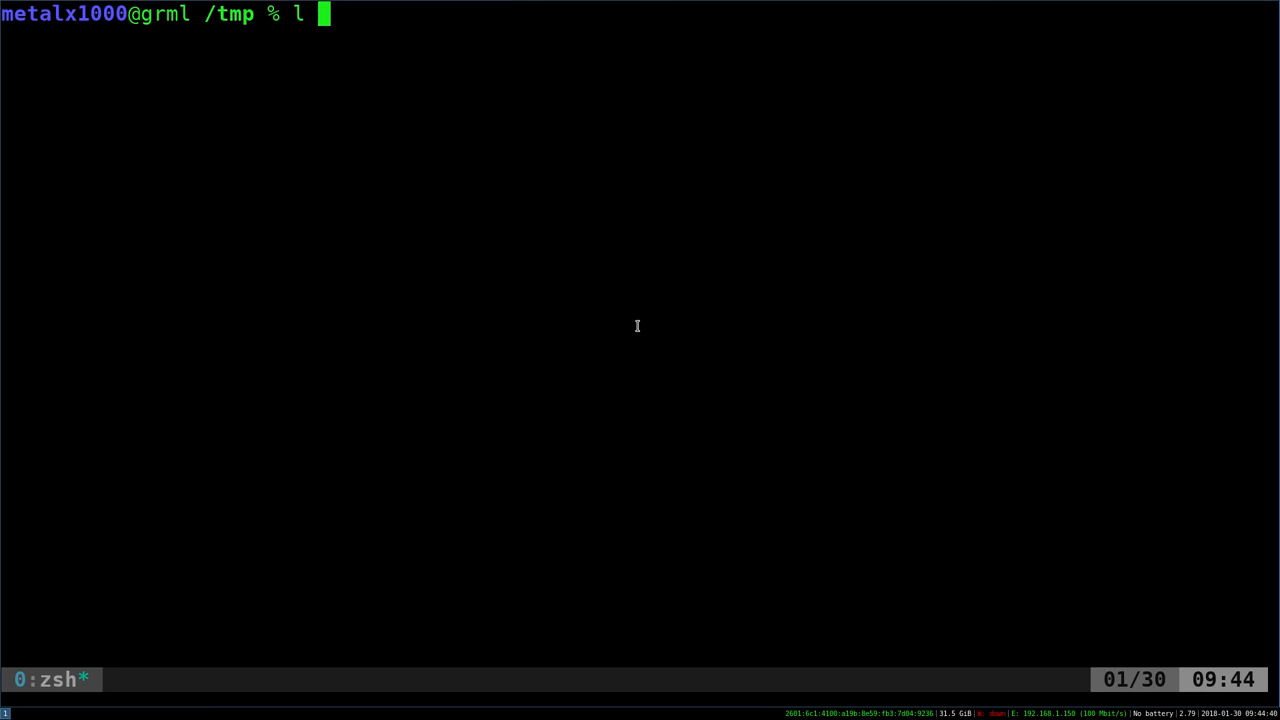
type("ail")
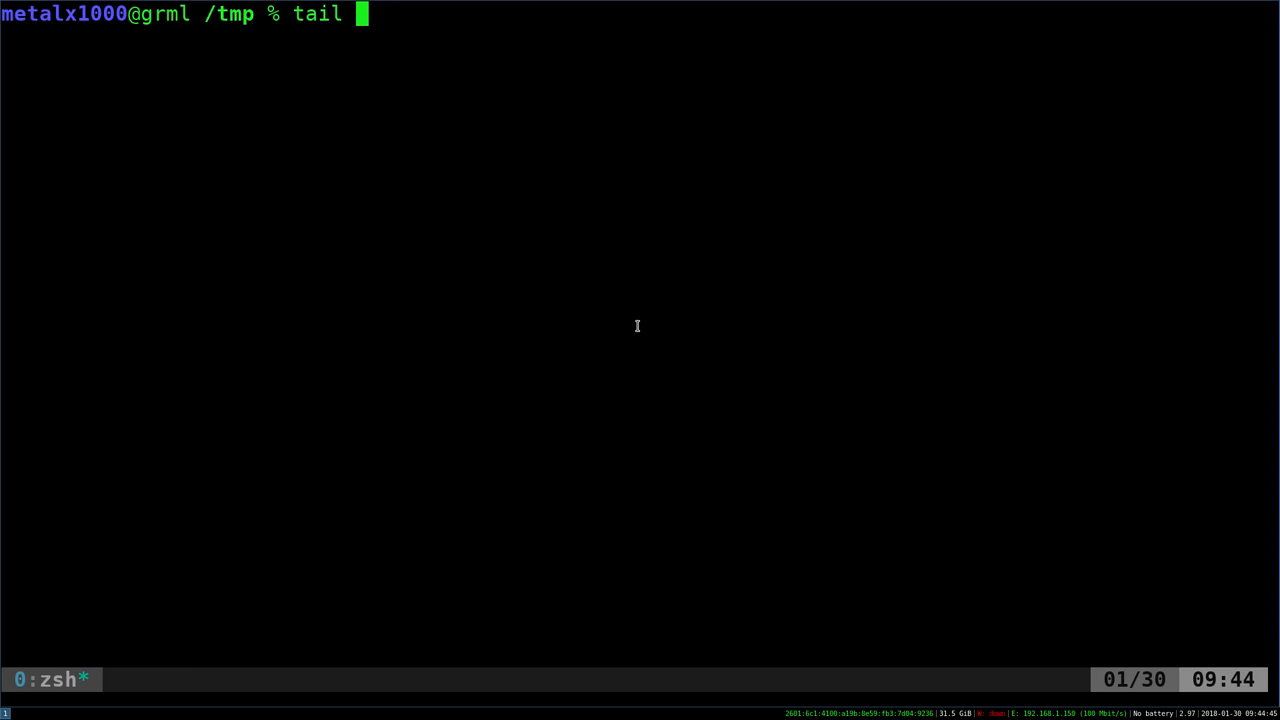
type("/var")
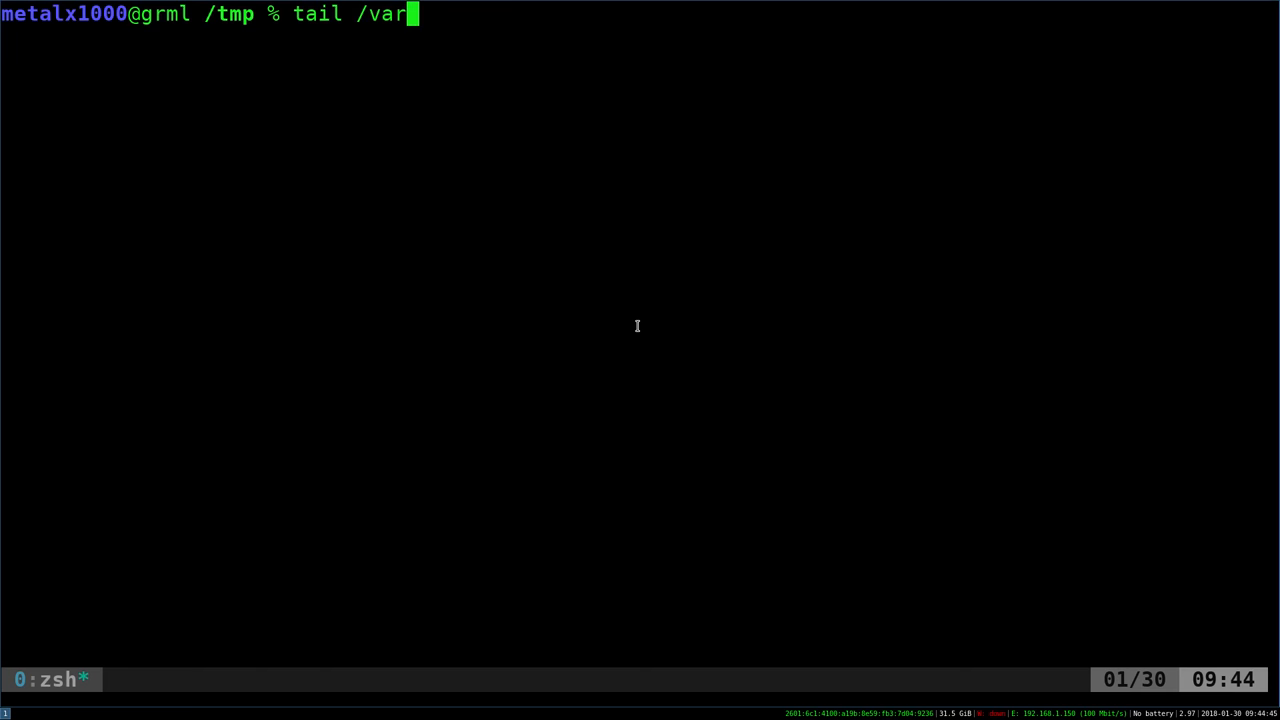
type("/log/messages")
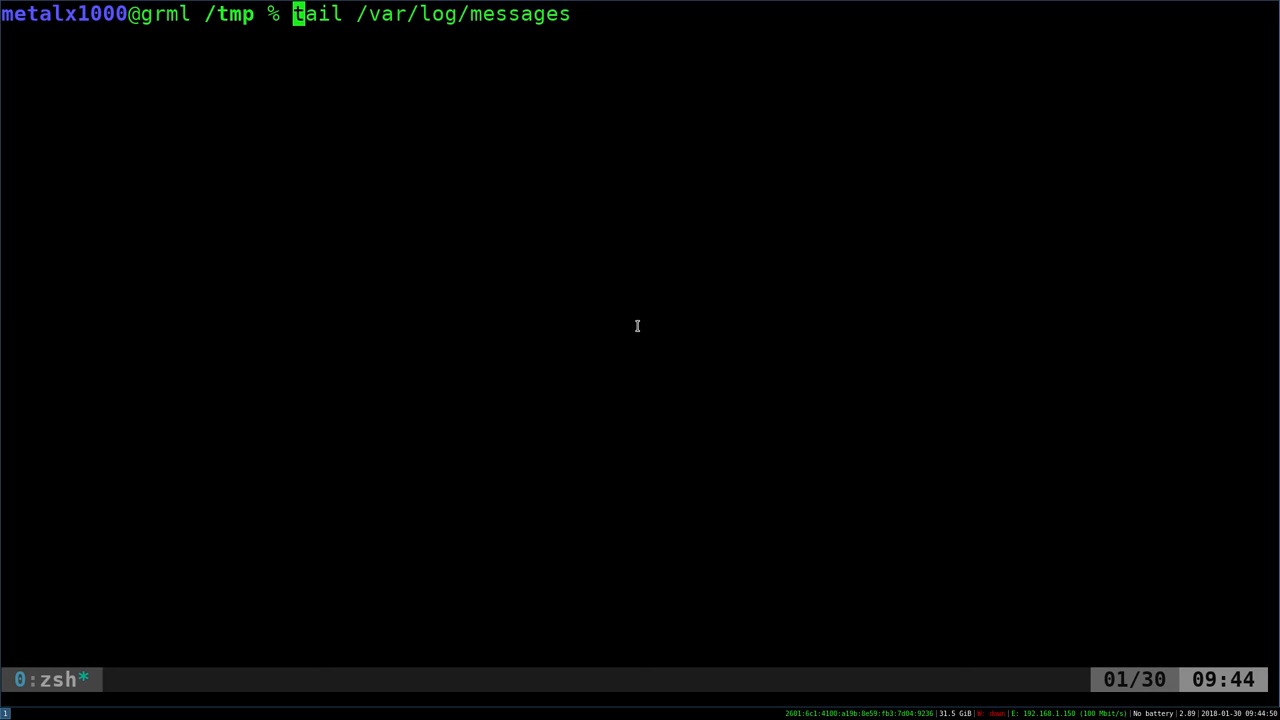
type("sudo")
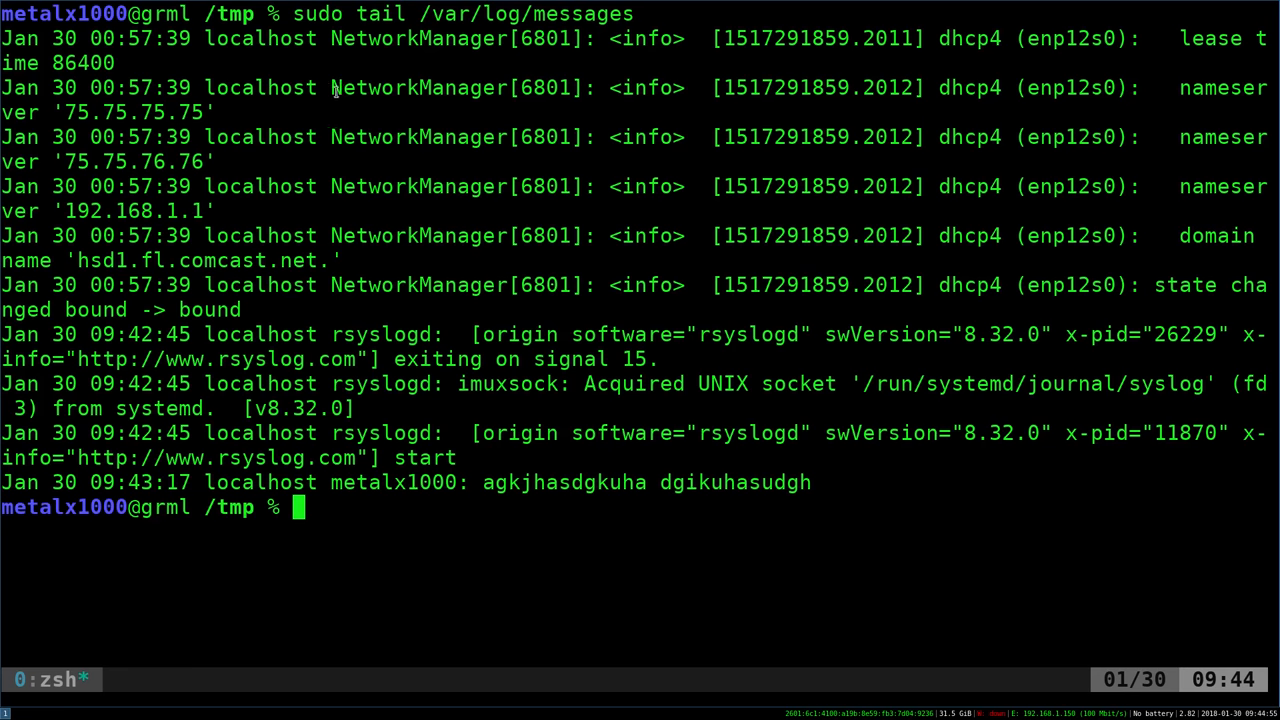
double_click(418, 88)
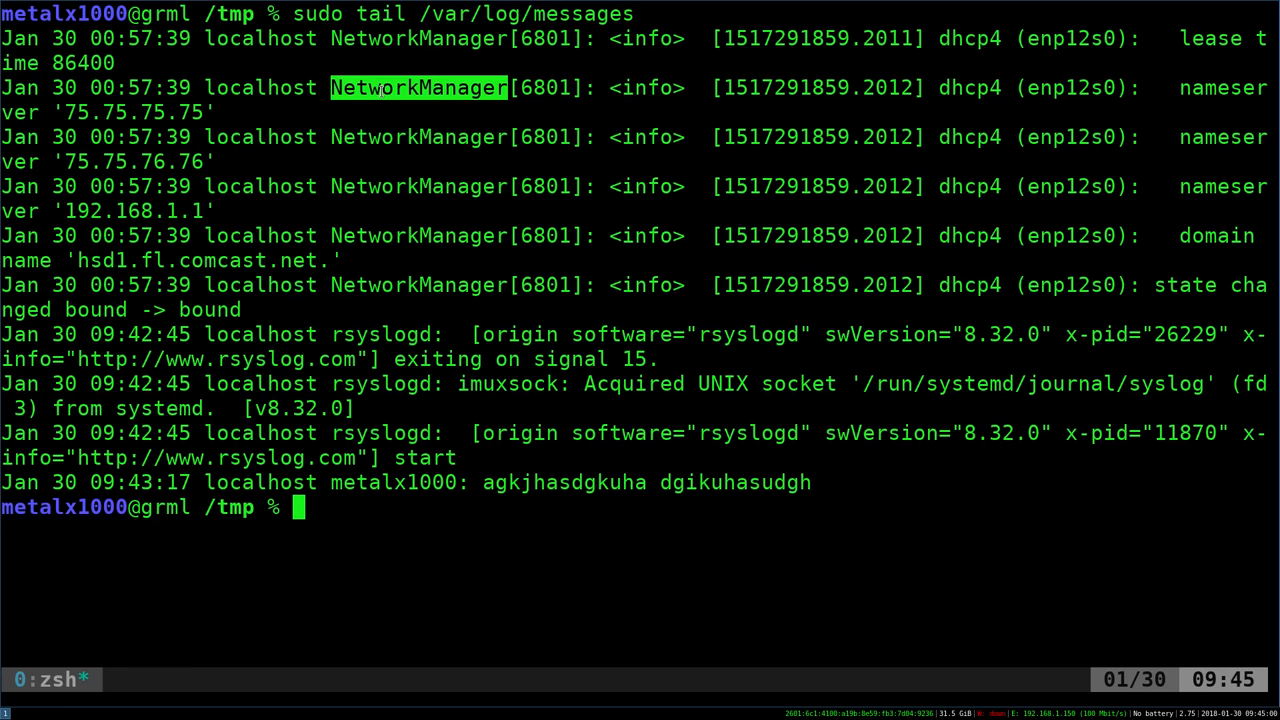
mouse_move(464, 104)
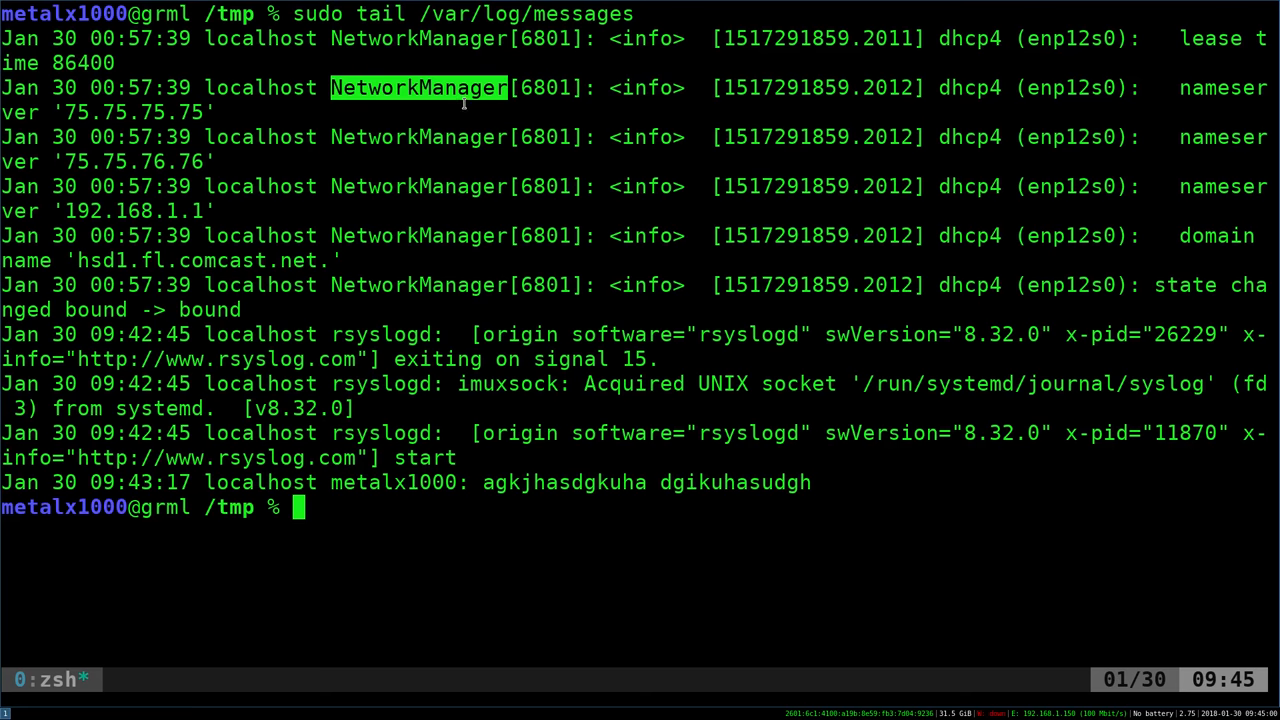
mouse_move(400, 142)
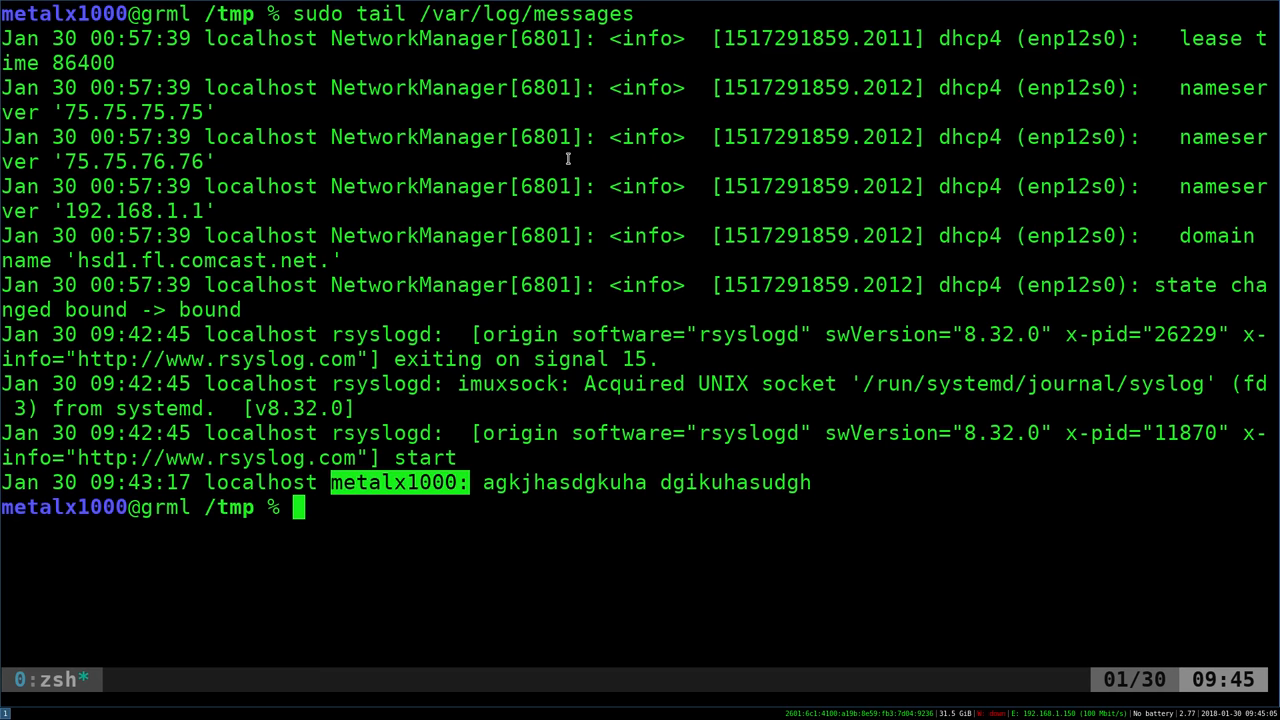
mouse_move(748, 172)
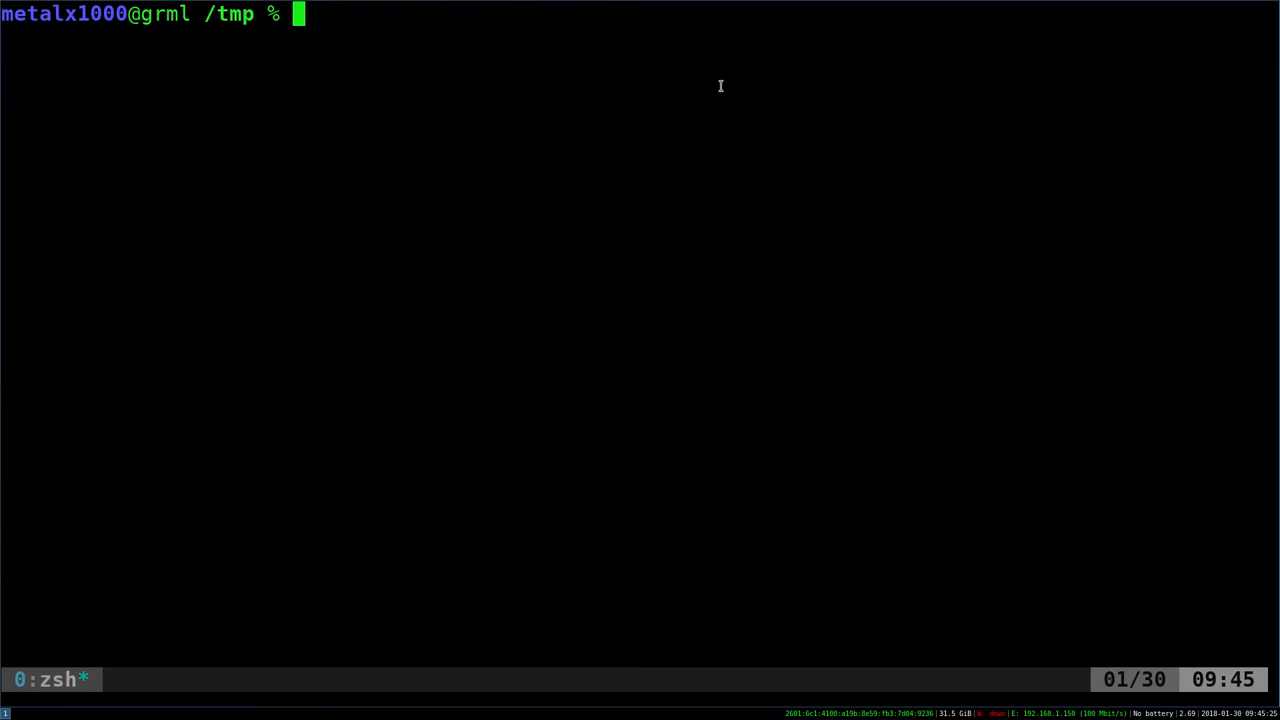
Log "This is an Error" with logger and point out its sender tag in the new entry
type("logger")
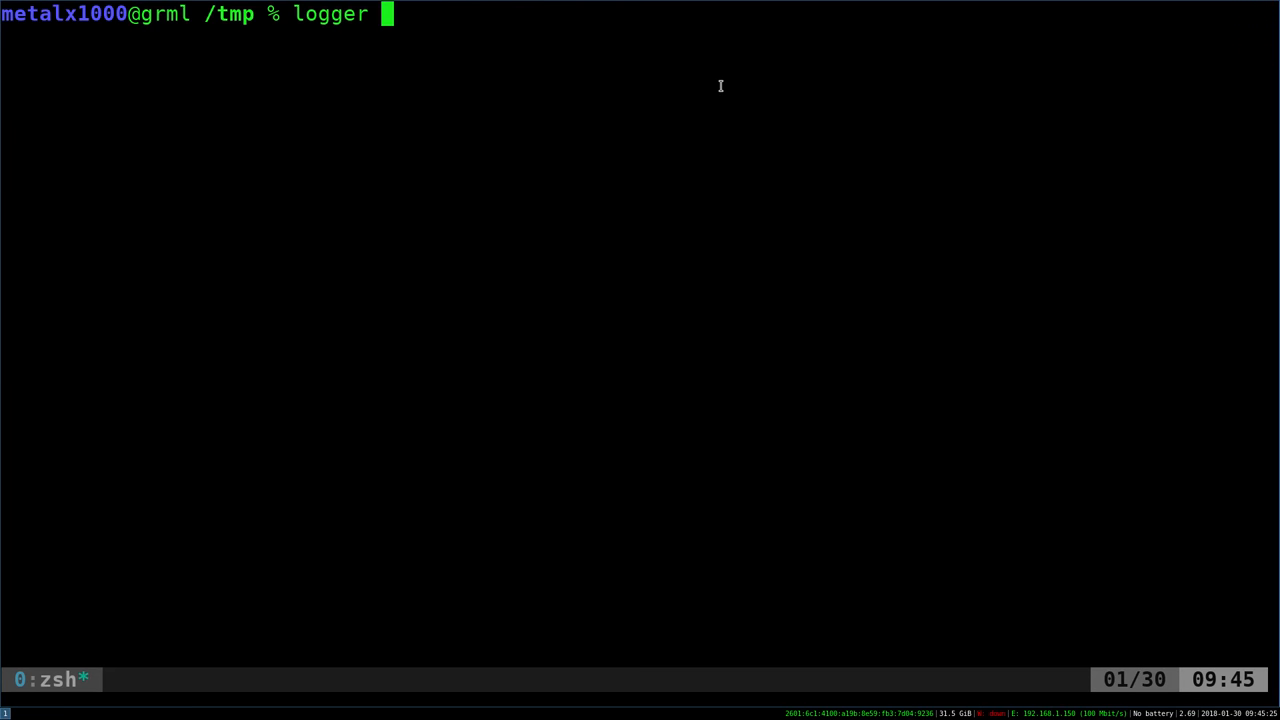
type("\"This\"")
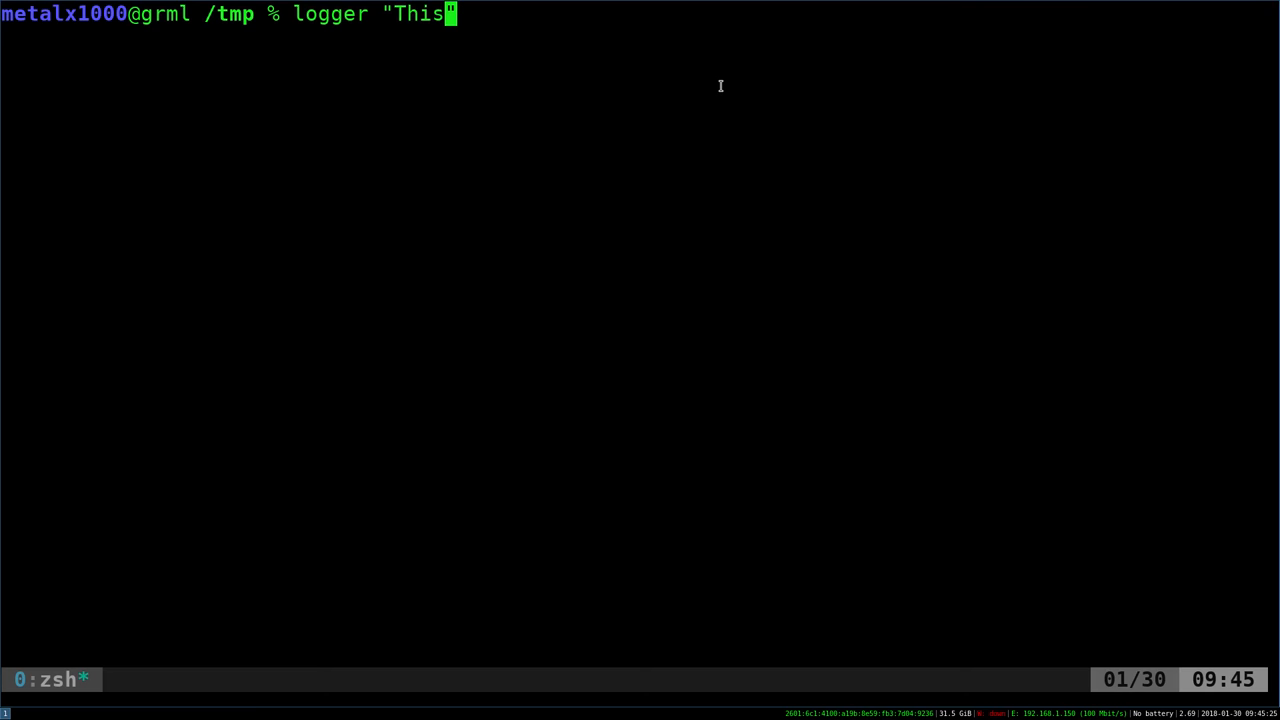
type("is an Error")
type("sudo tail /var/log/messages")
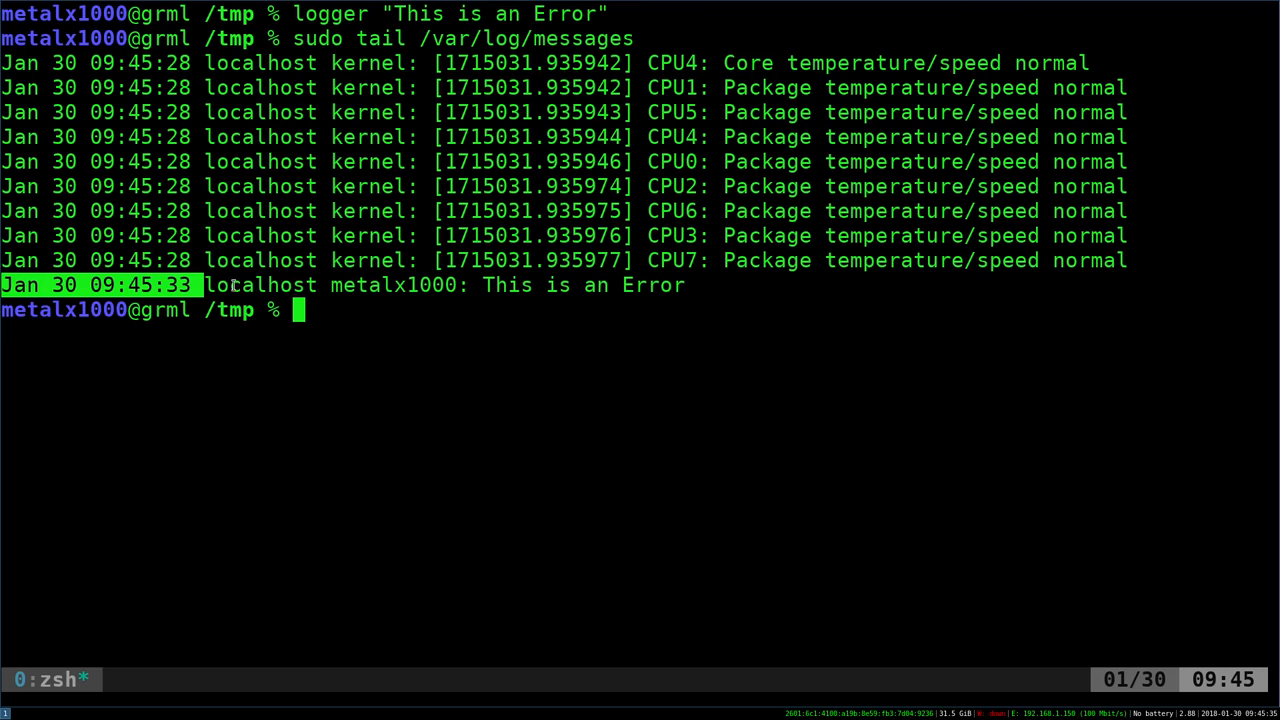
double_click(398, 284)
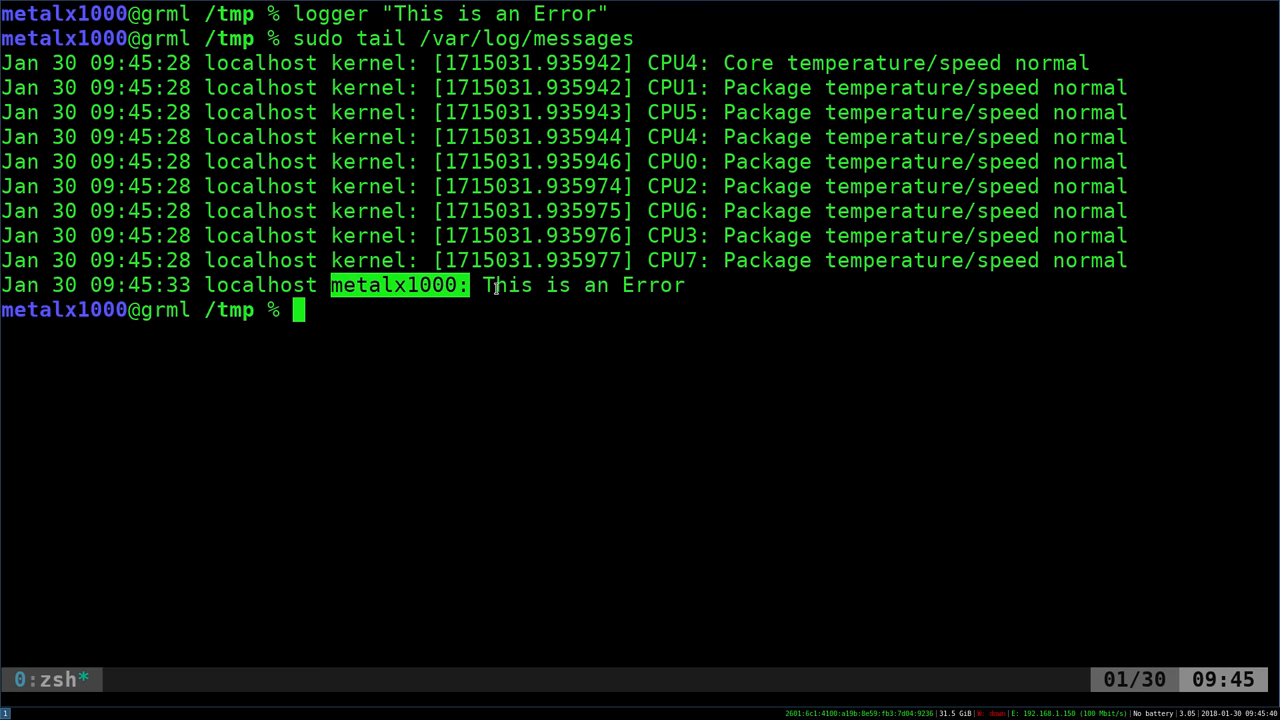
mouse_move(642, 396)
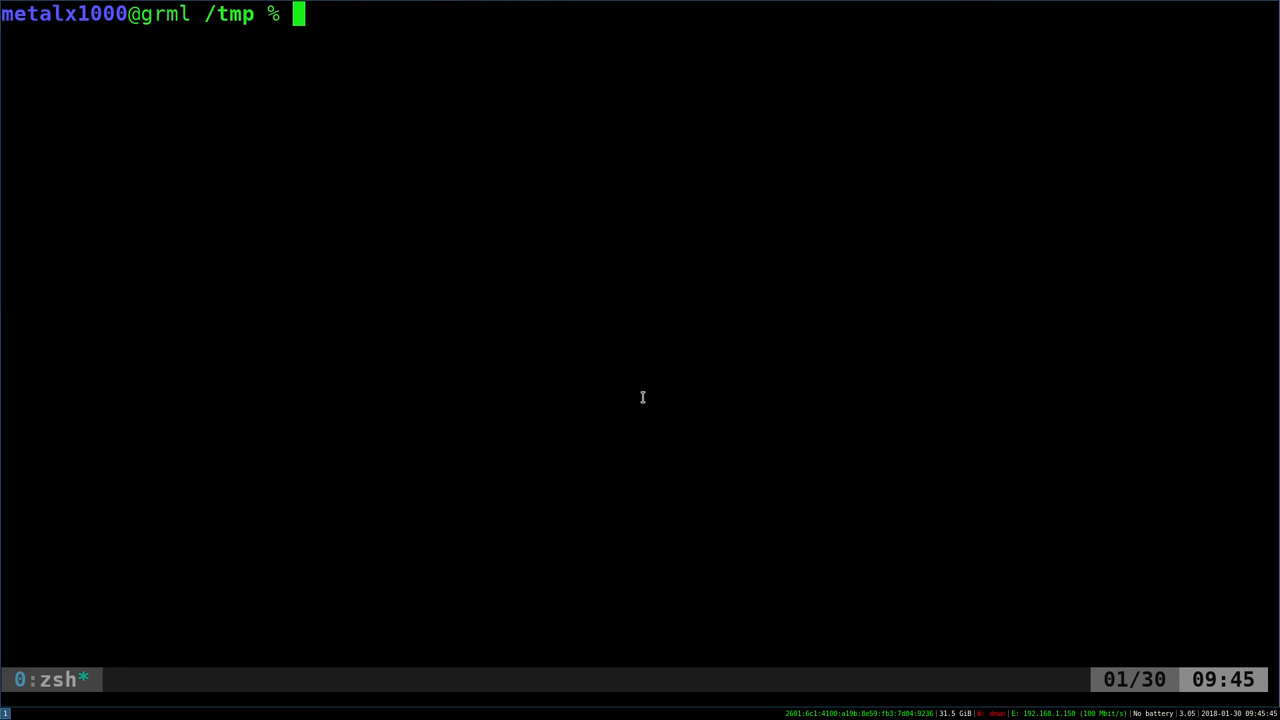
Run cp /etc/myfile.log /tmp/backup_1234i87.log, see it fail, and recall the command
type("cp")
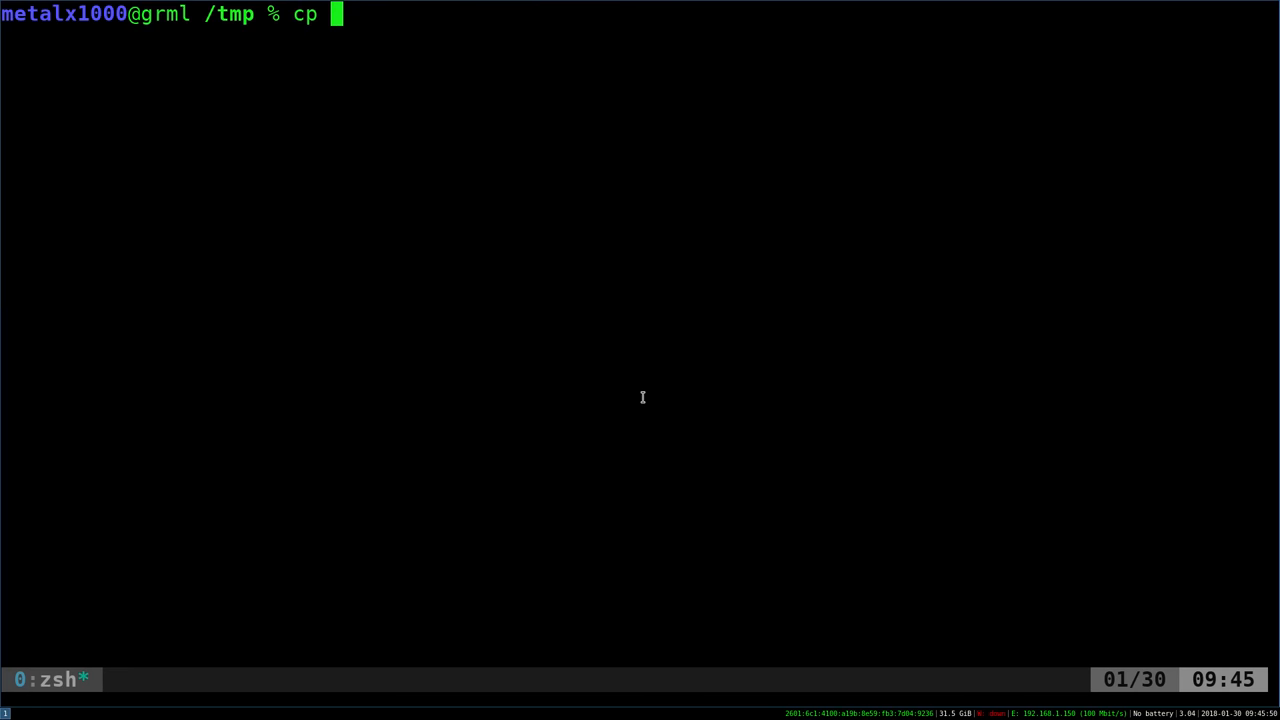
type("/etc/")
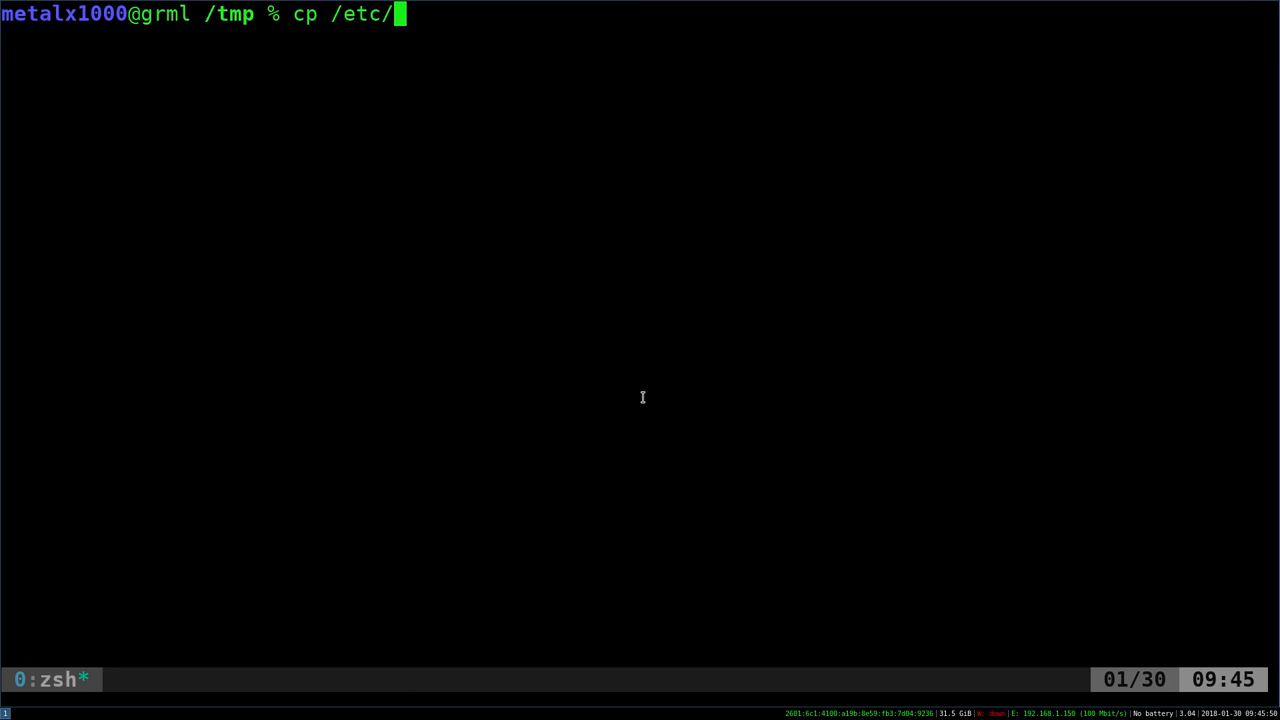
type("myfi")
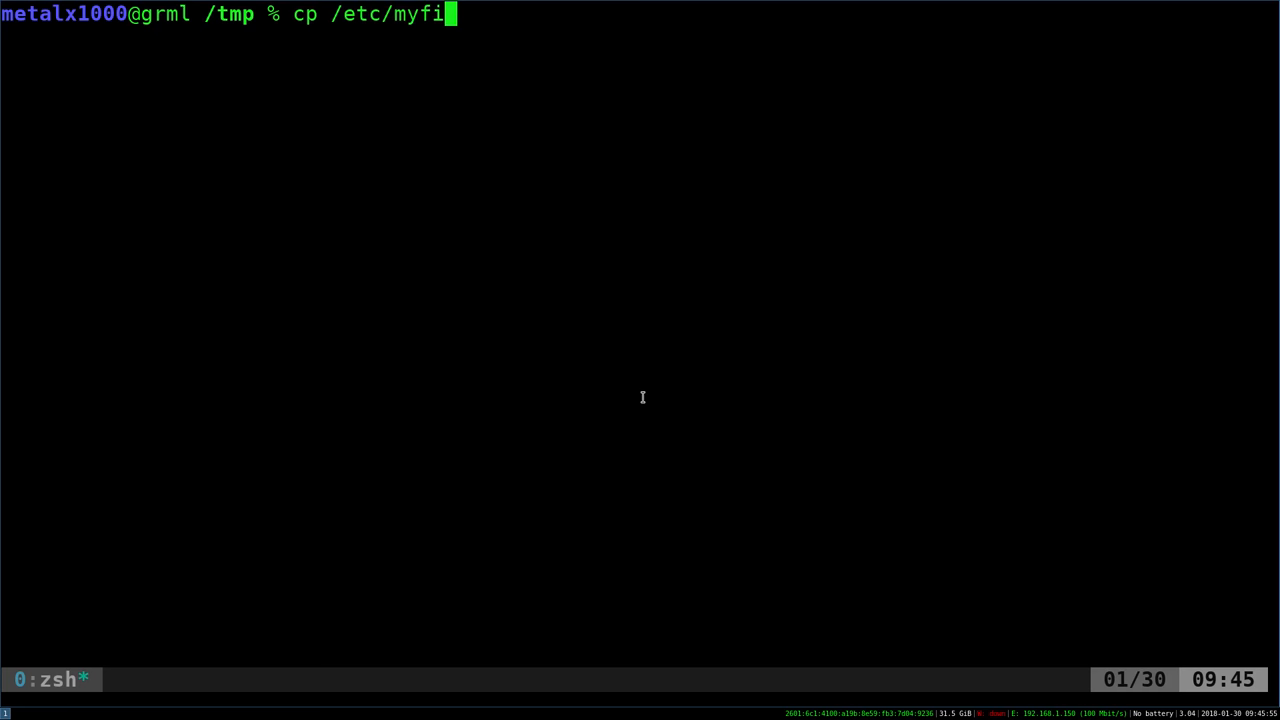
type("le.log")
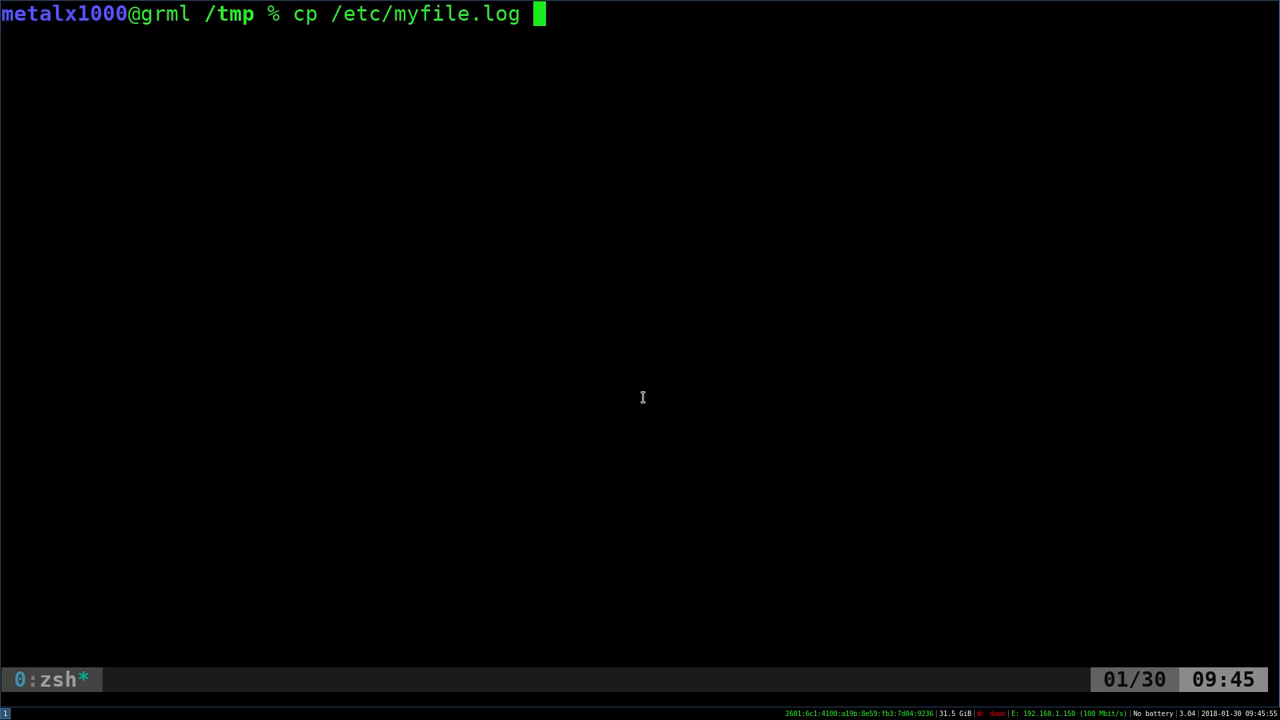
type("/tmp/")
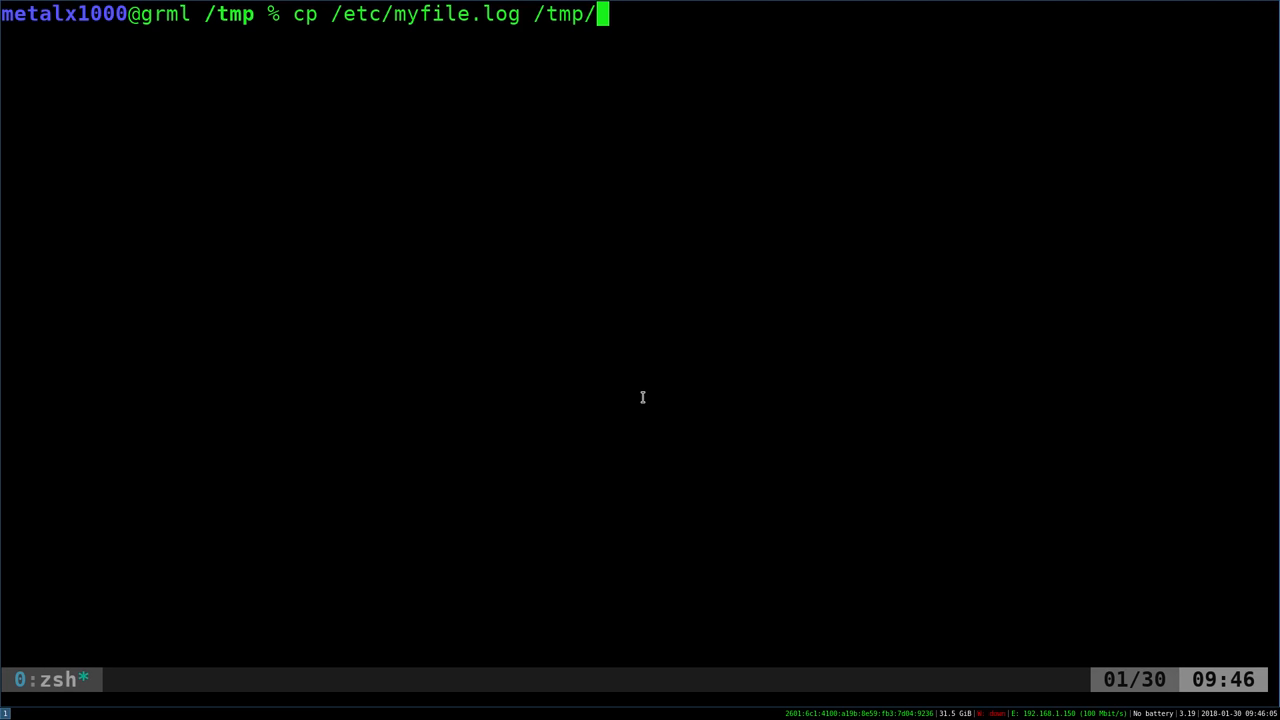
type("back")
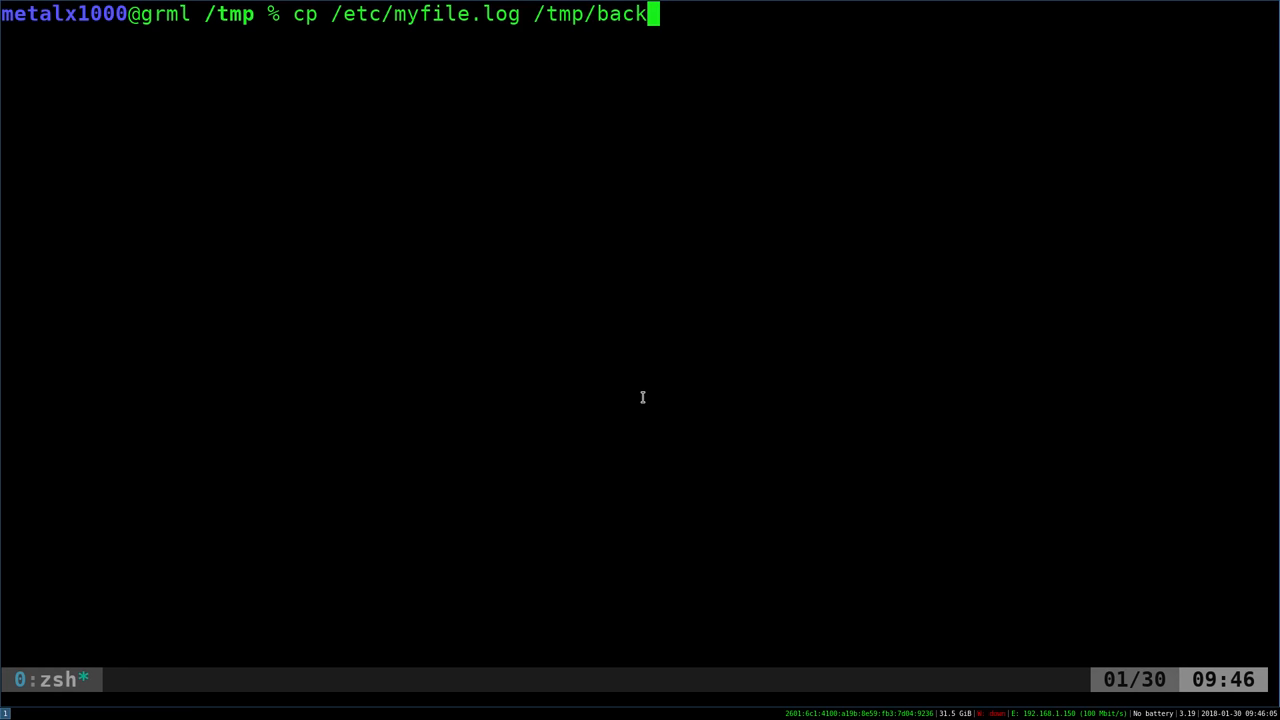
type("up.log")
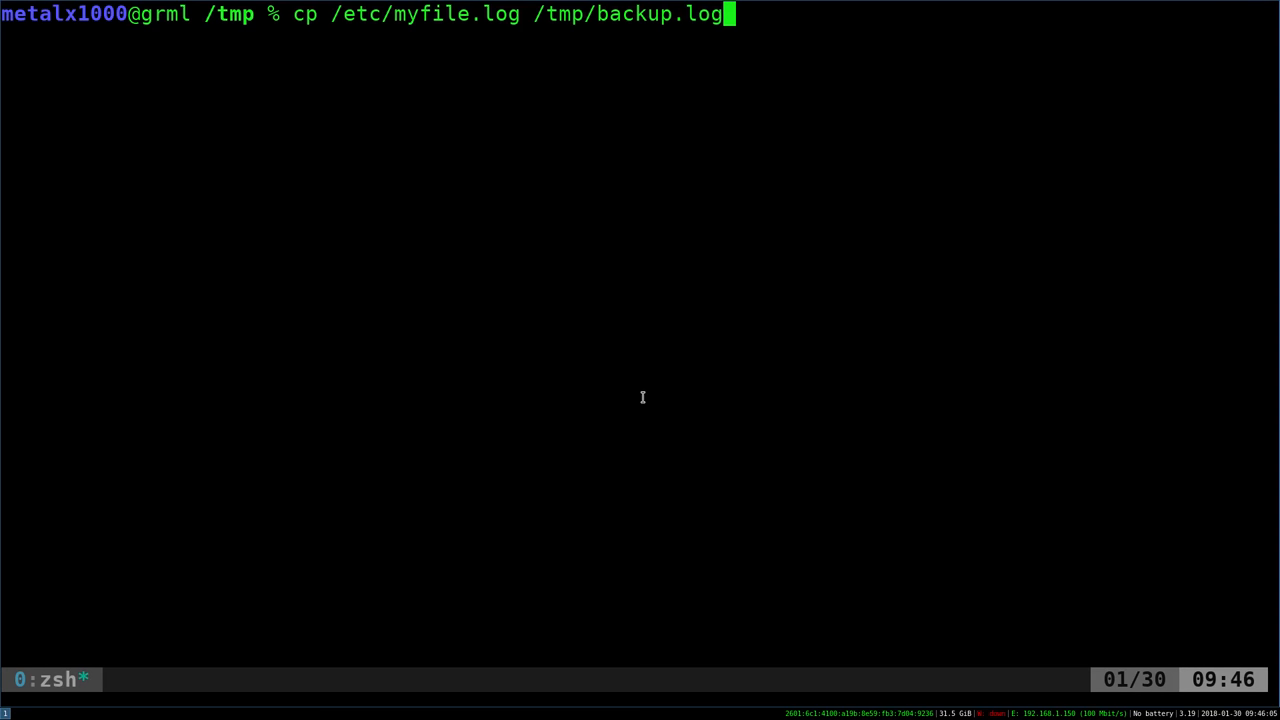
type("_")
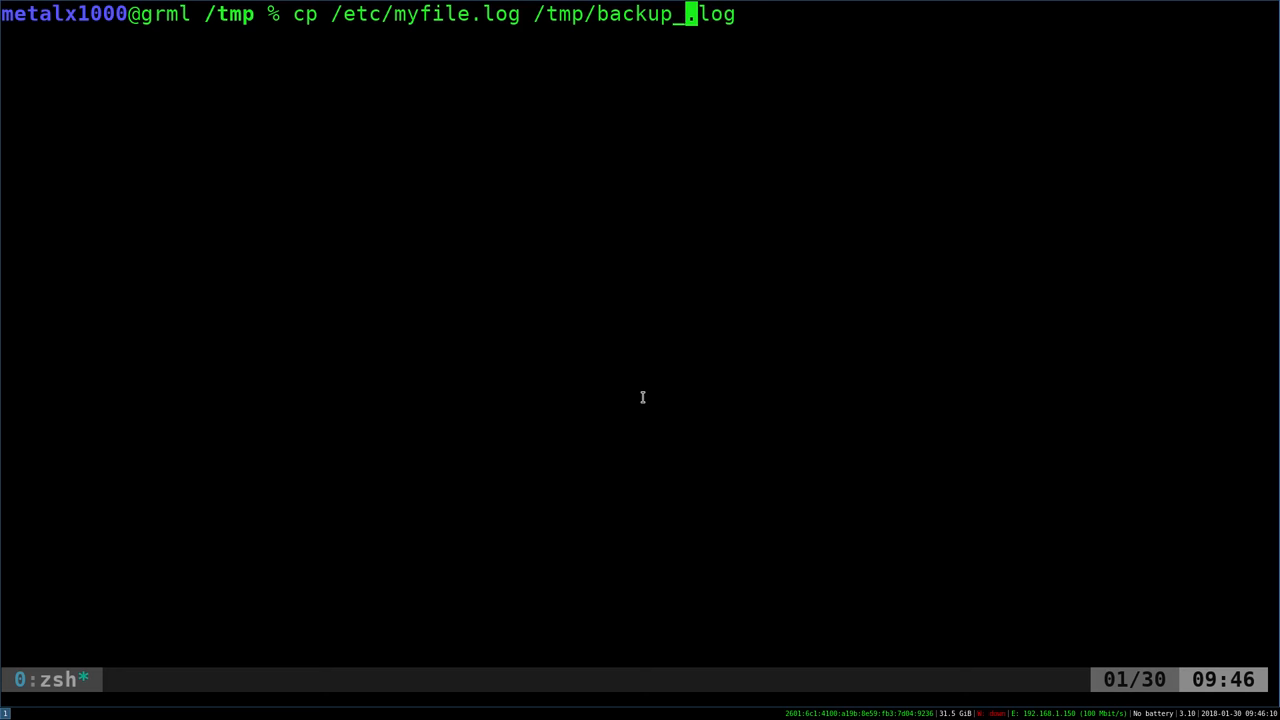
type("1234i87")
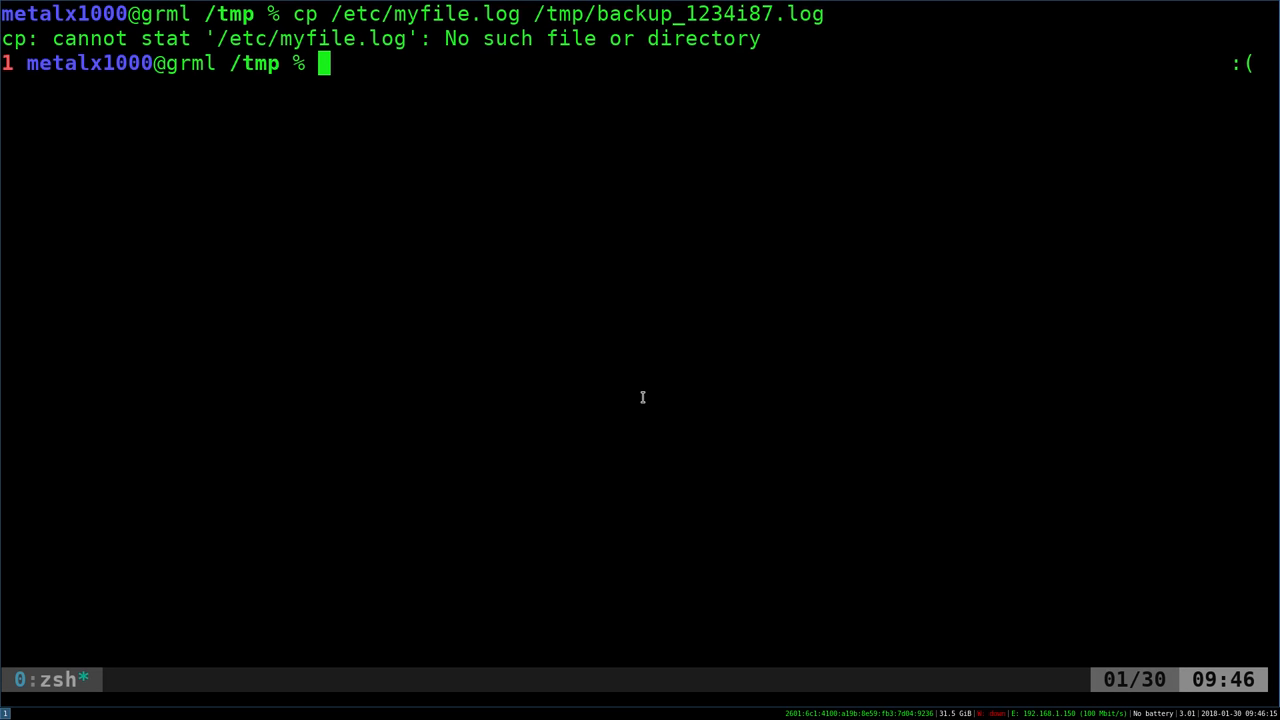
key("Up")
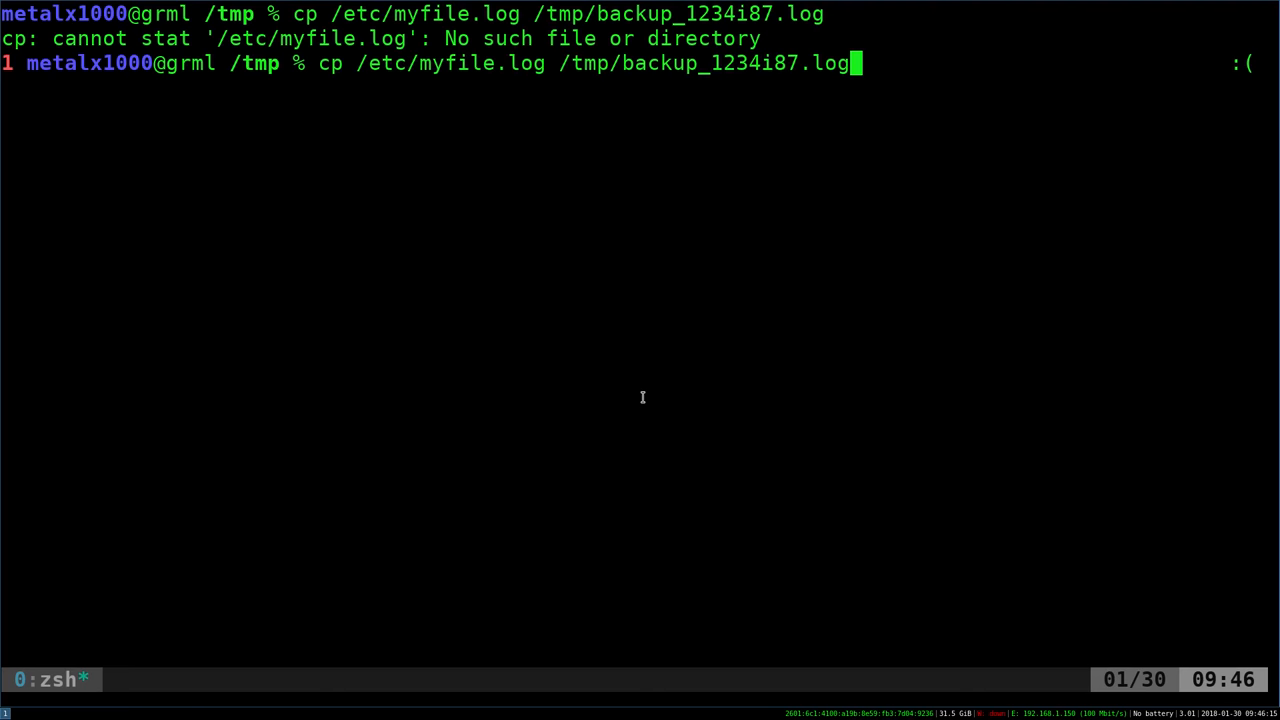
Append ||echo "Fail" so the failing copy prints Fail, then recall the command
type("||")
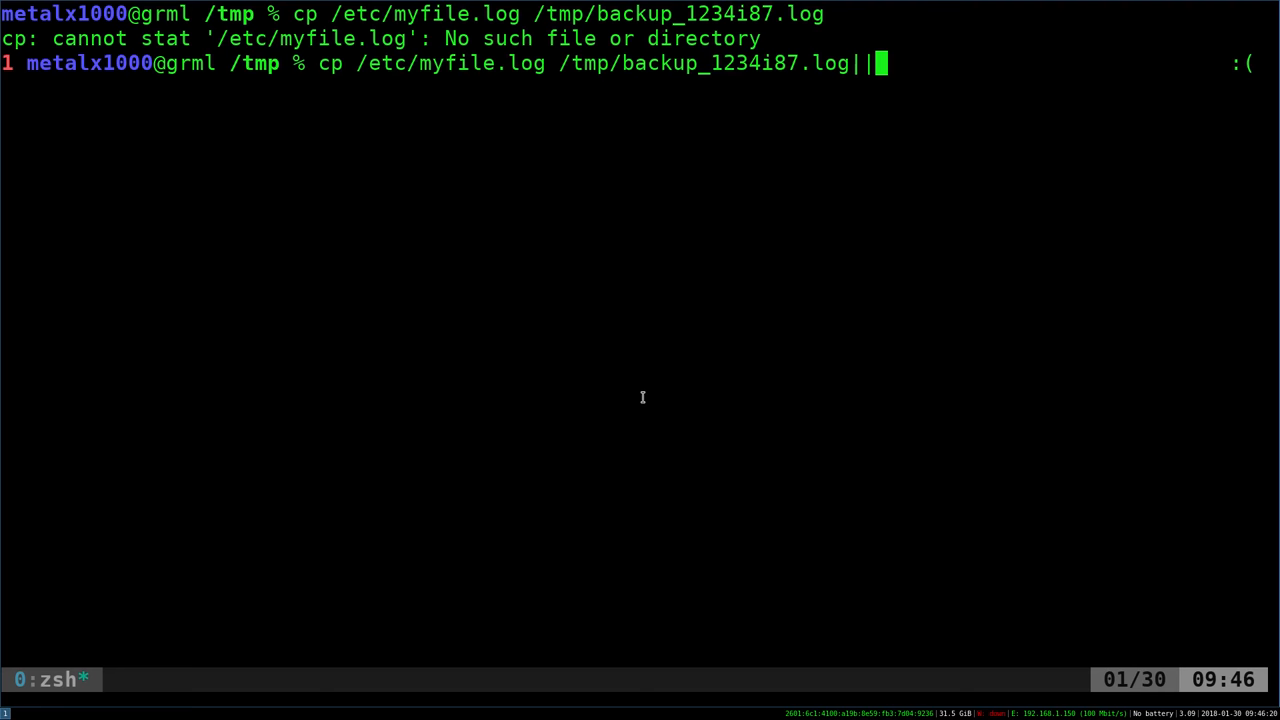
type("echo \"Fail")
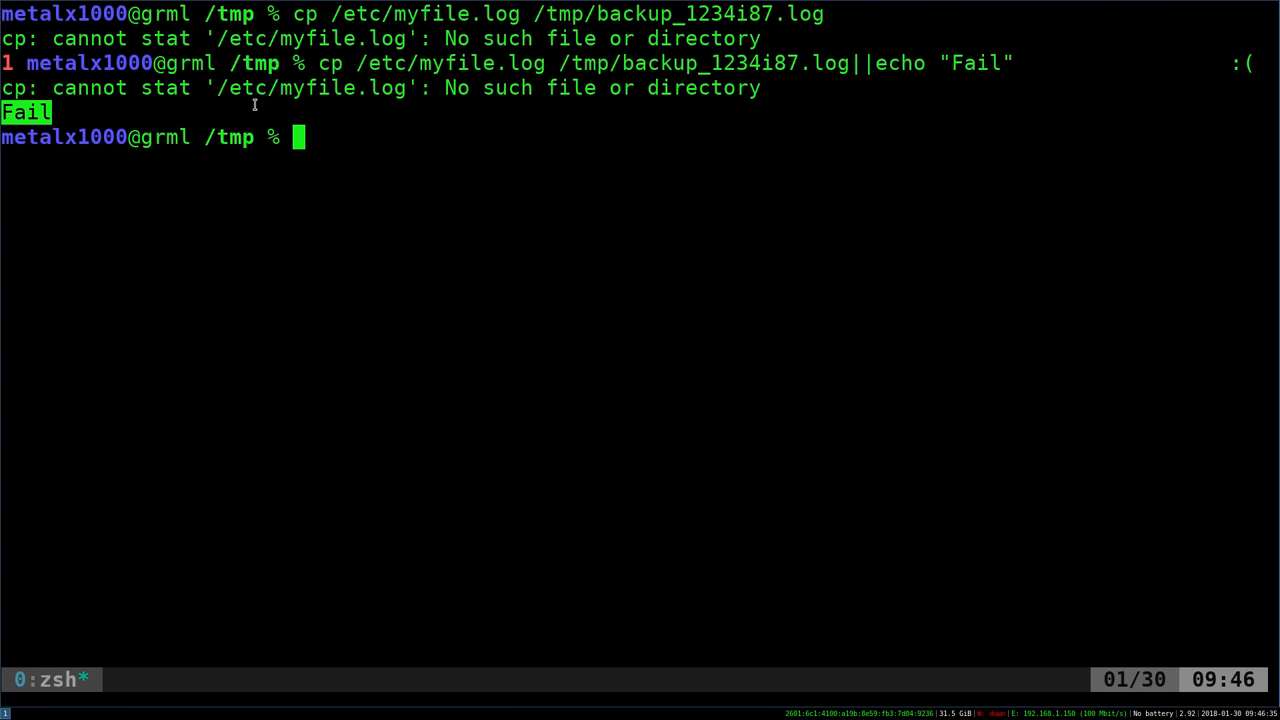
key("Up")
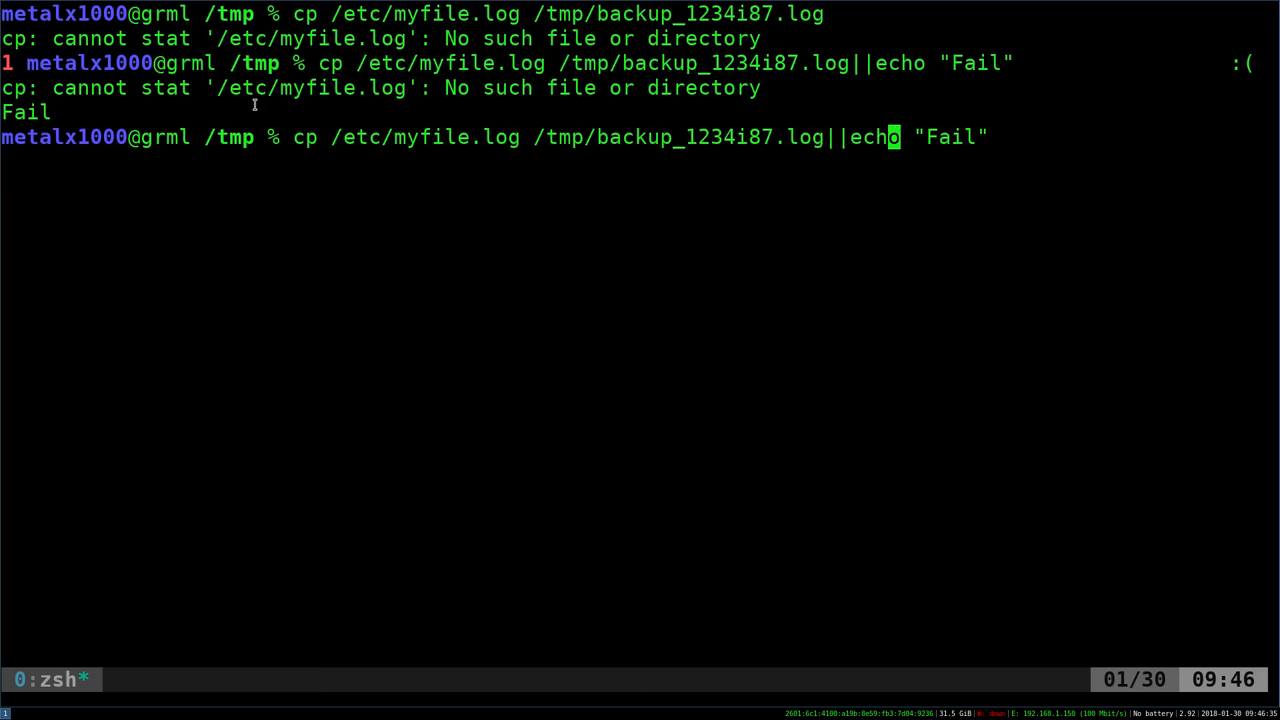
Replace echo with logger "Fail" and tail /var/log/messages to check the entry
type("looger")
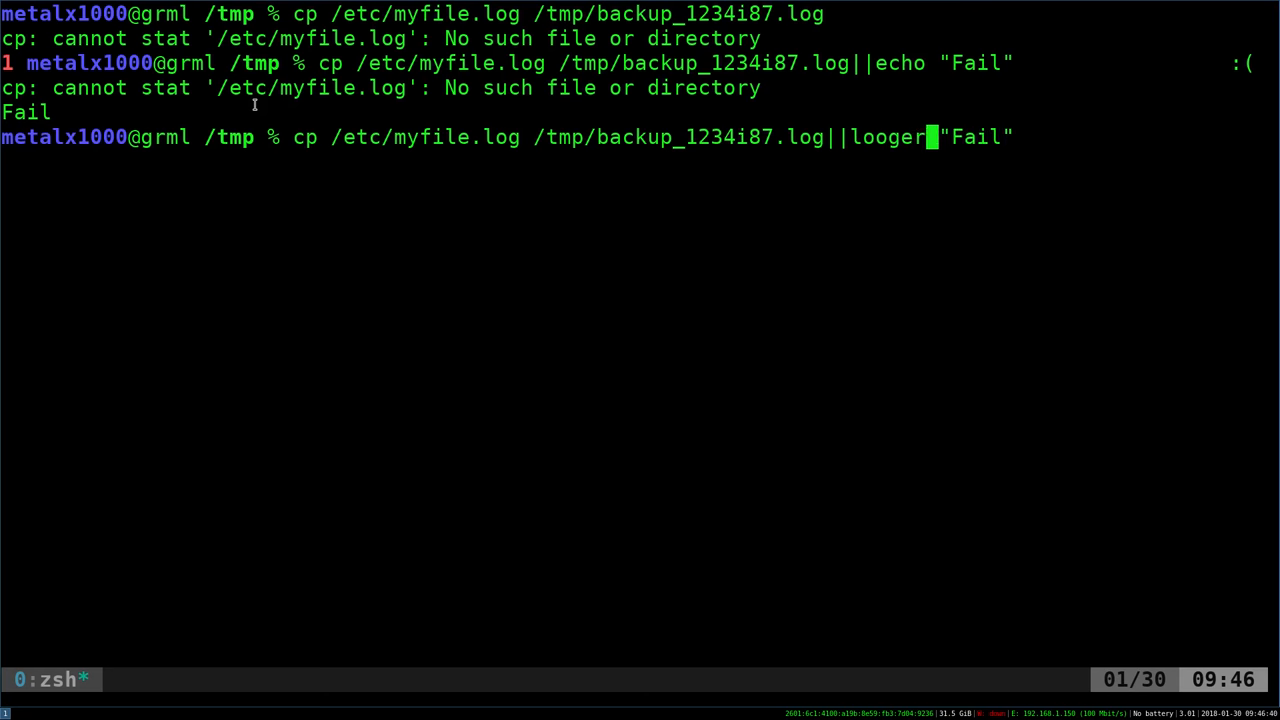
key("BackSpace")
type("g")
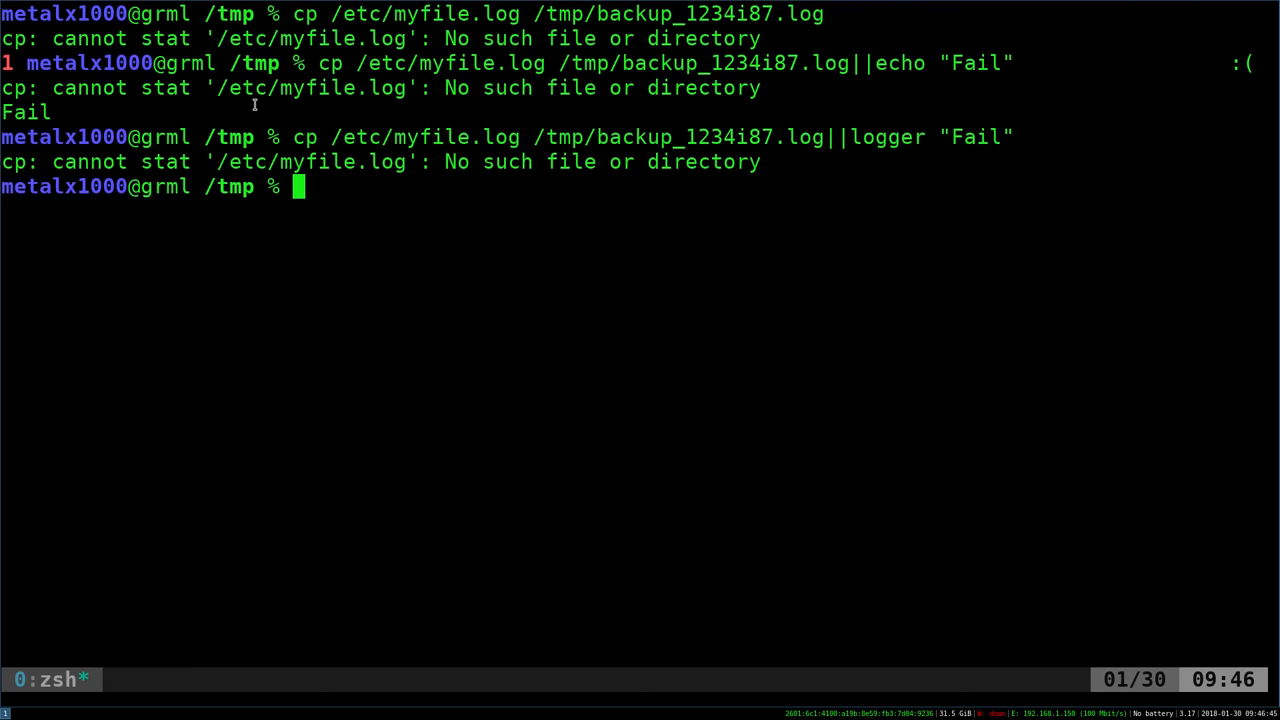
type("sudo tail /var/log/messages")
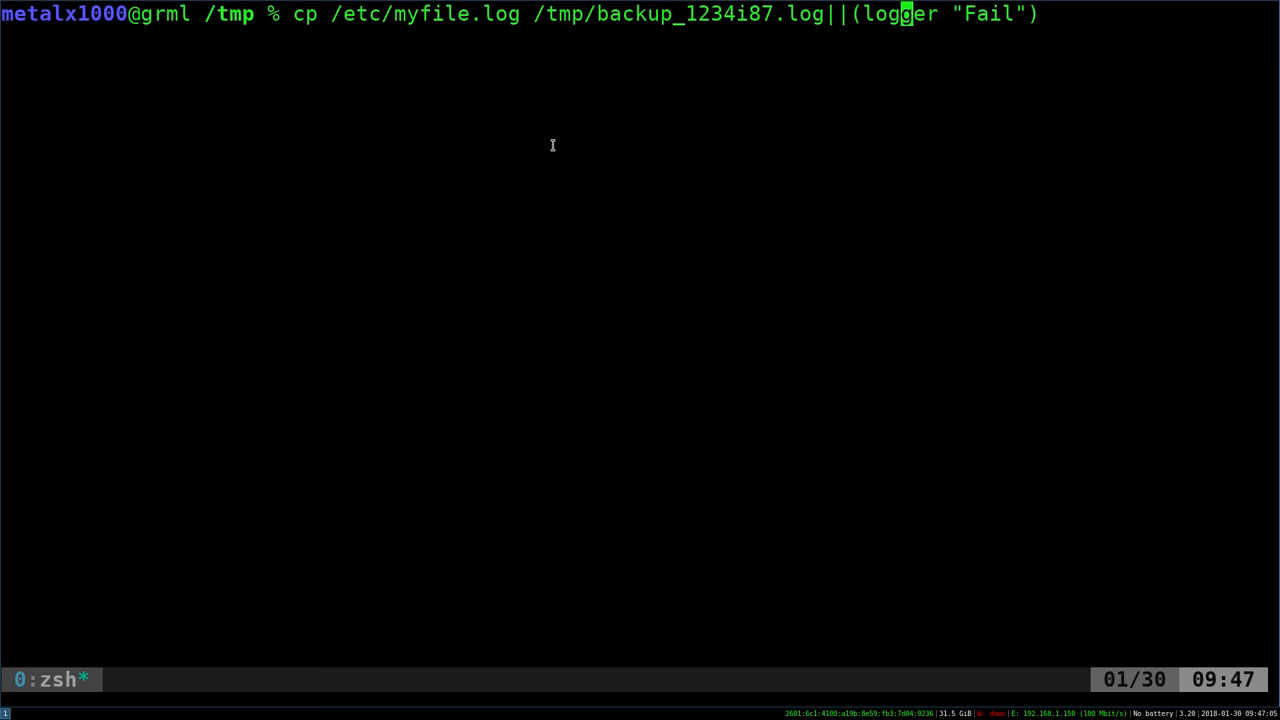
Group the fallback as (echo "Fail";logger "Failed to copy file /etc/myfile.log") and run it
type("echo Fail")
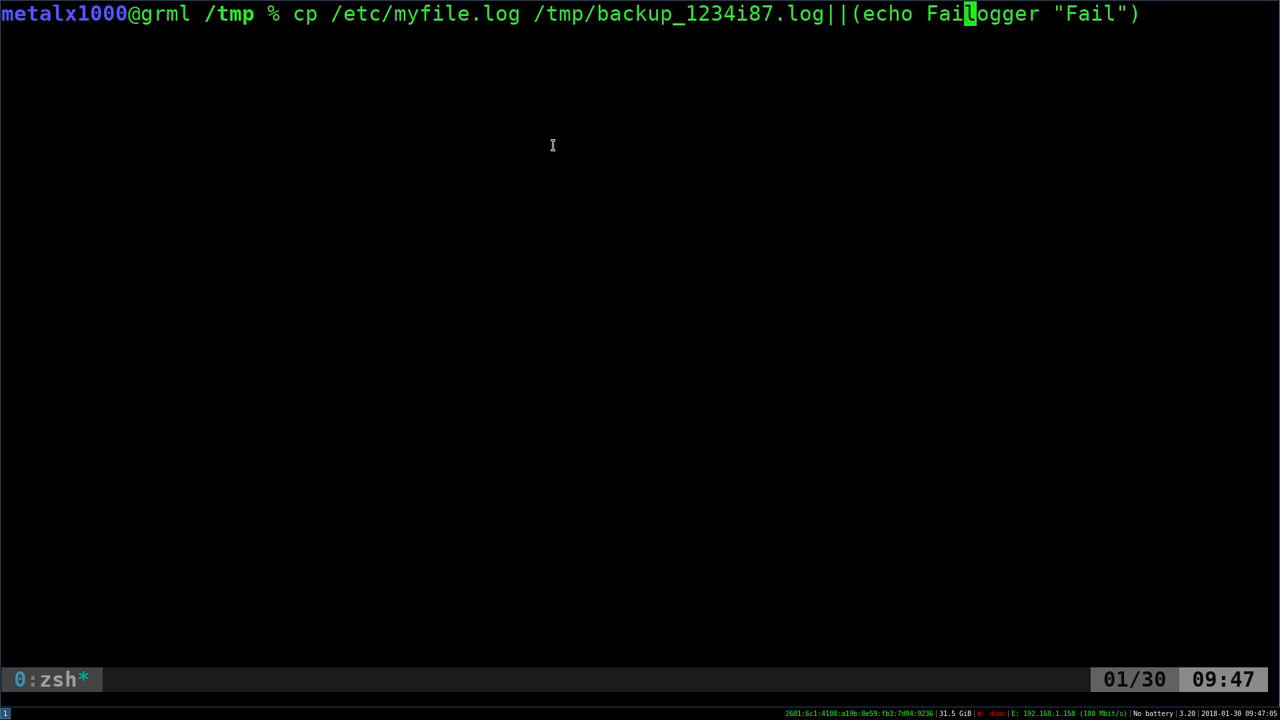
type("\"")
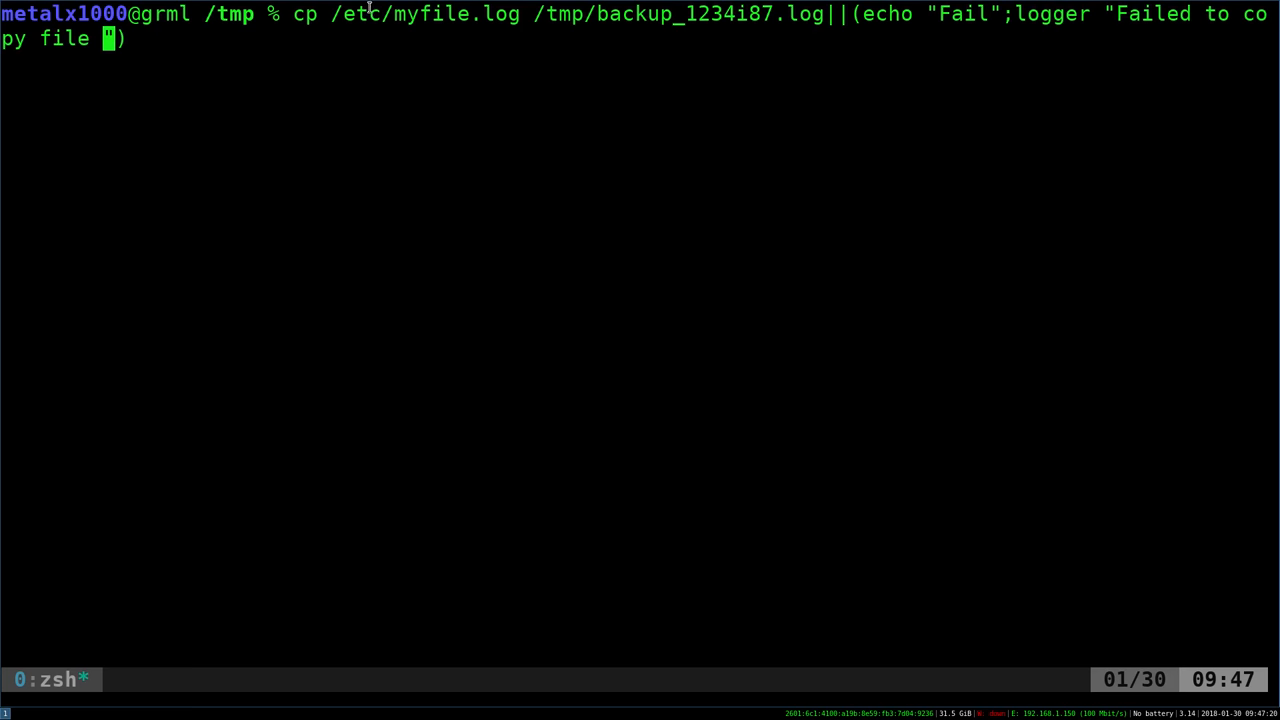
type("/etc/myfile.log")
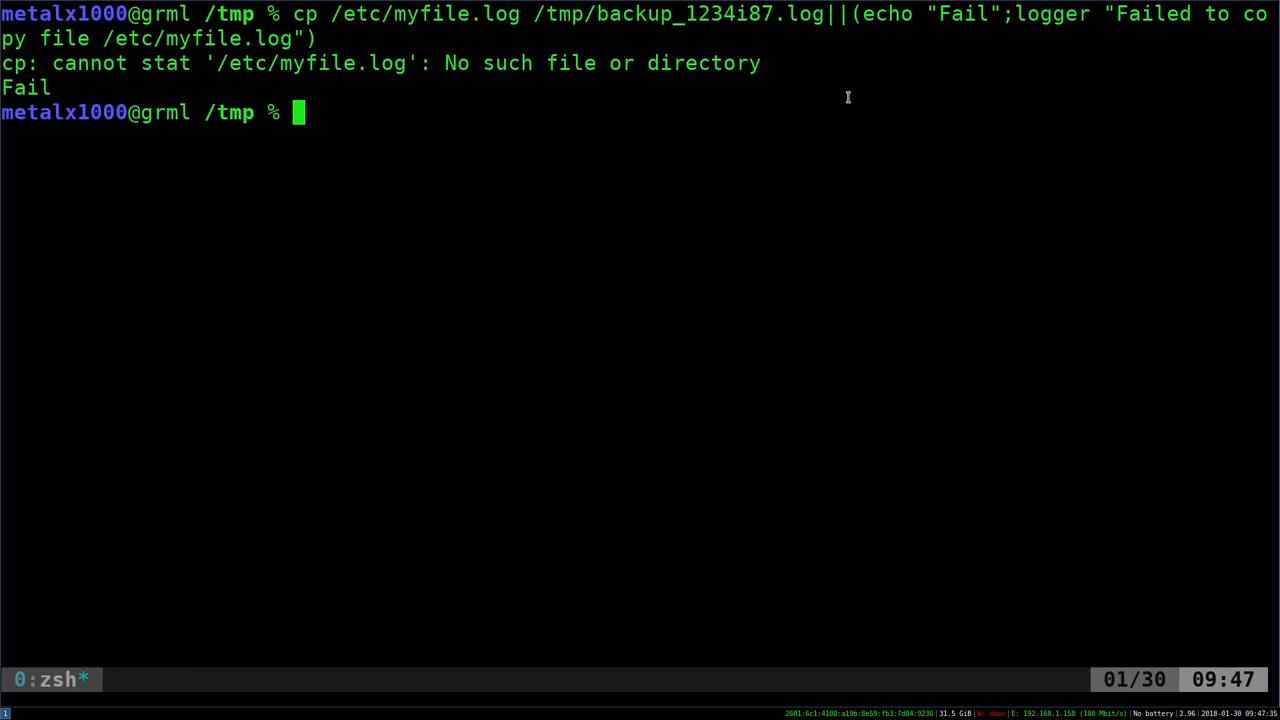
Tail /var/log/messages and pick out words in the newly logged entry
type("sudo tail /var/log/messages")
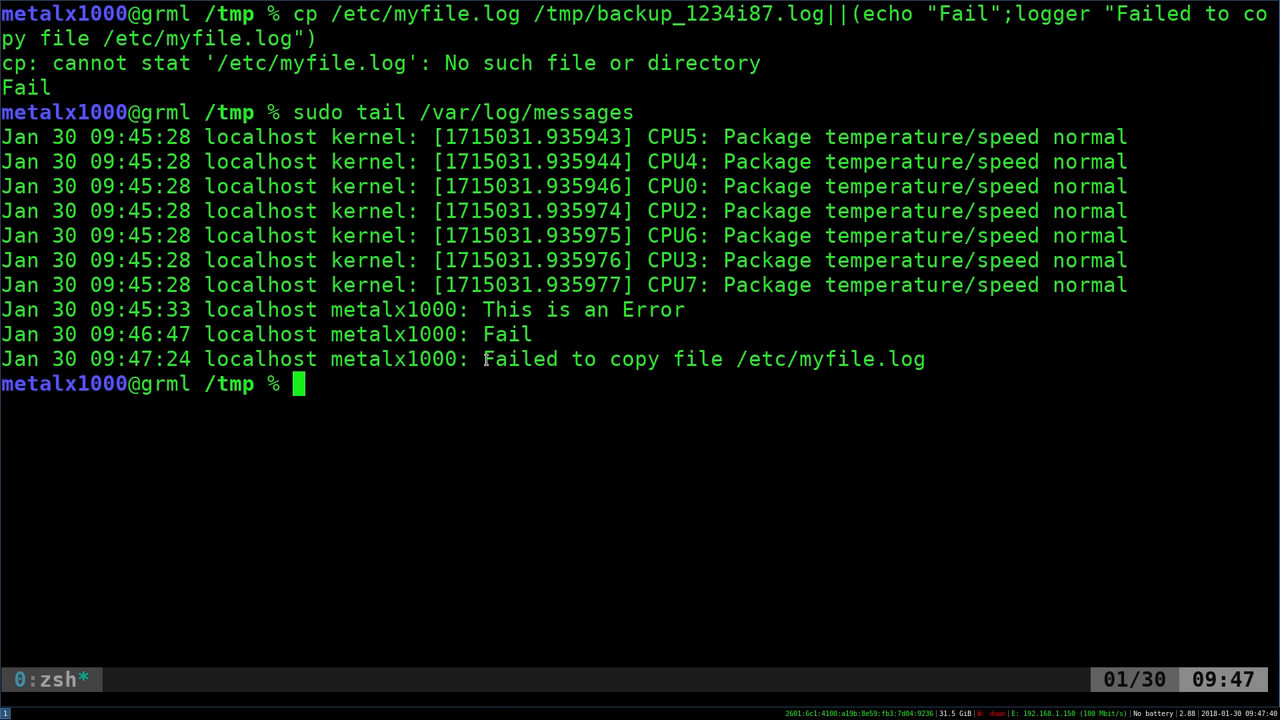
double_click(700, 360)
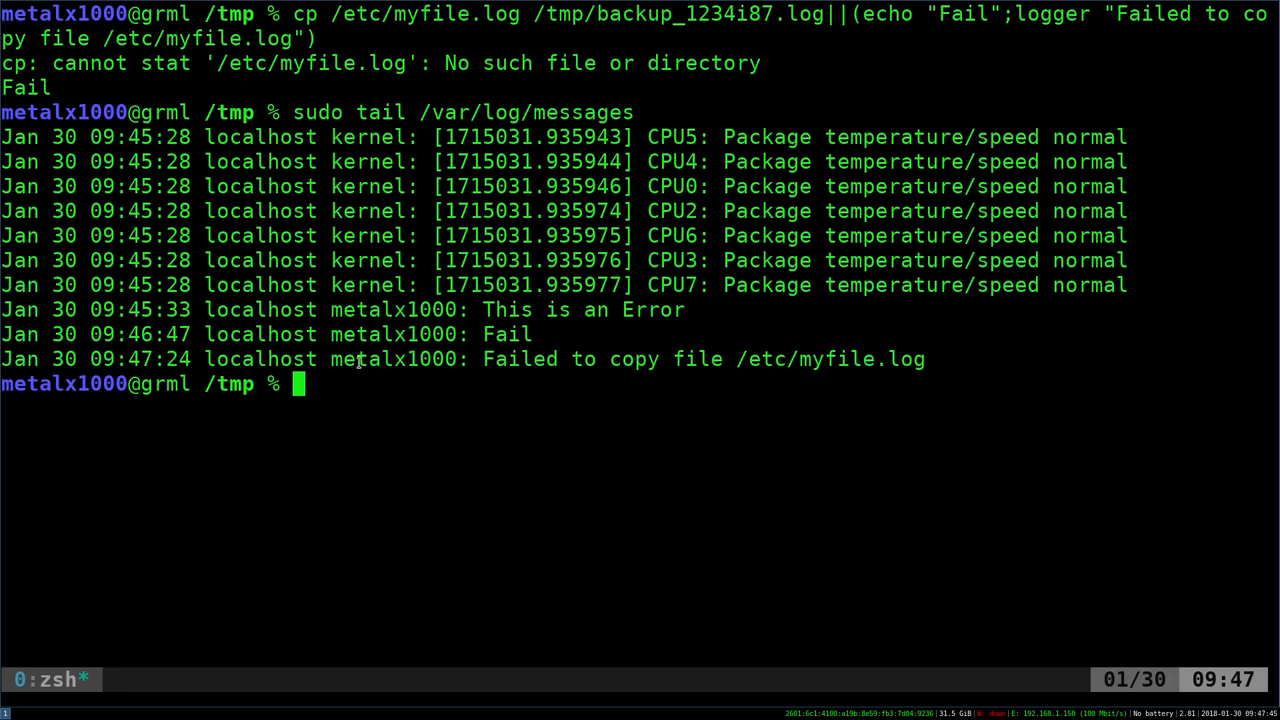
double_click(260, 360)
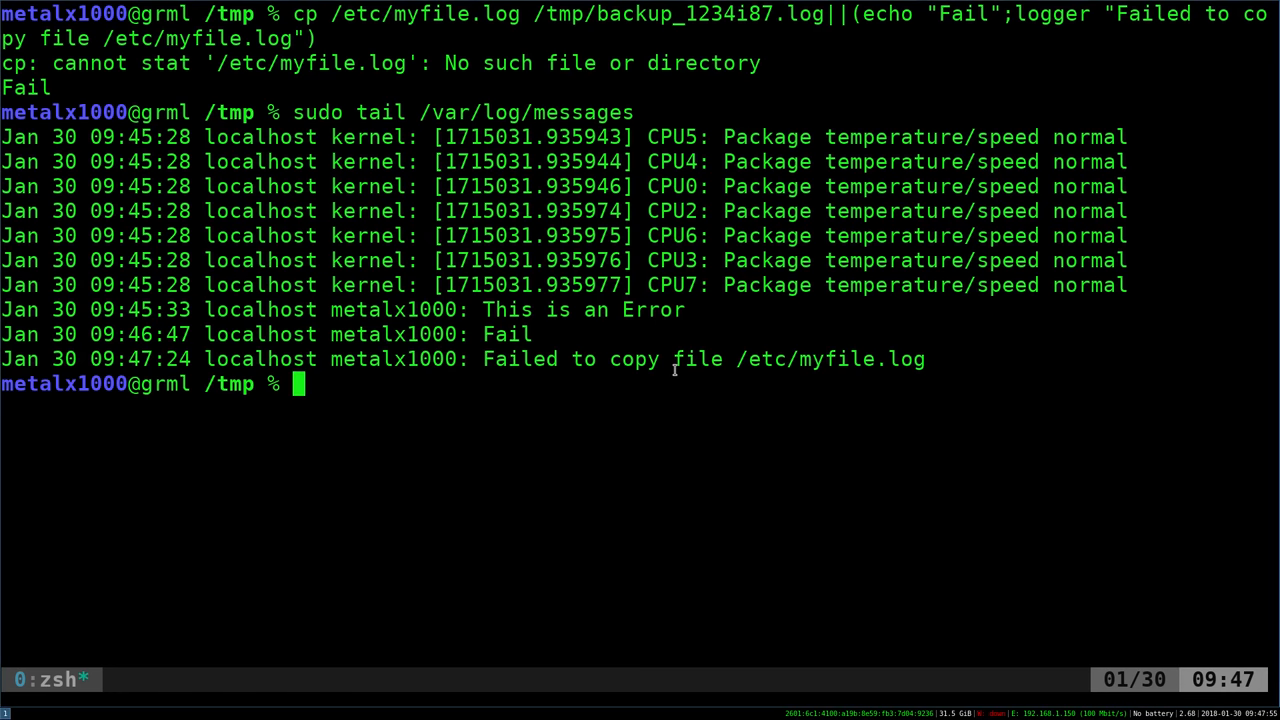
List the contents of /var/log, then start opening the logger manual
type("ls /var/log/")
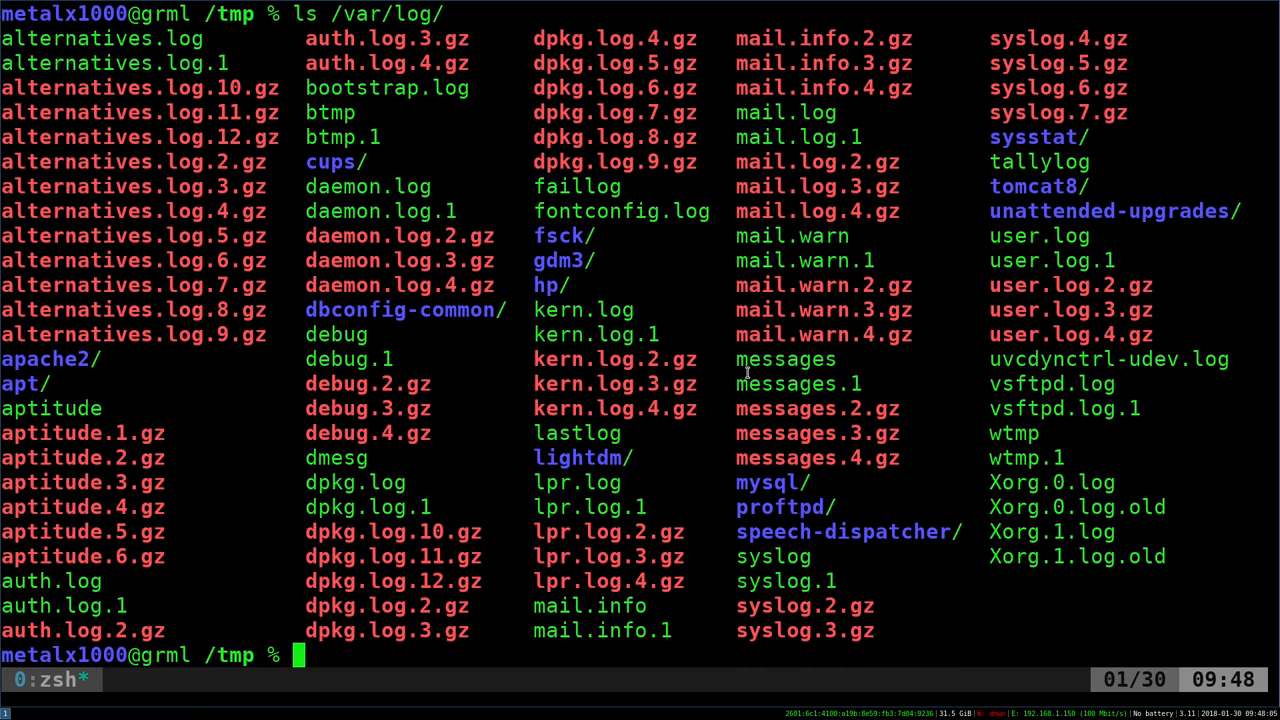
type("man l")
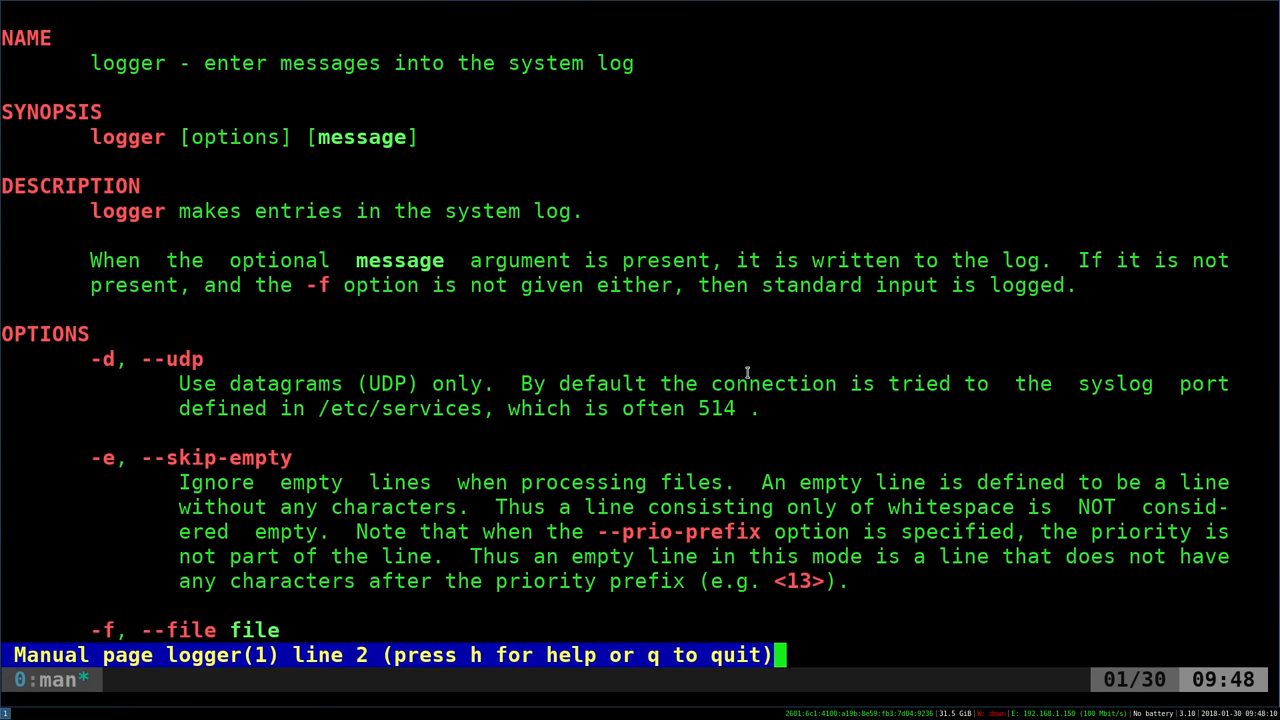
Scroll through the logger OPTIONS section and quit the manual with q
scroll("down", 3)
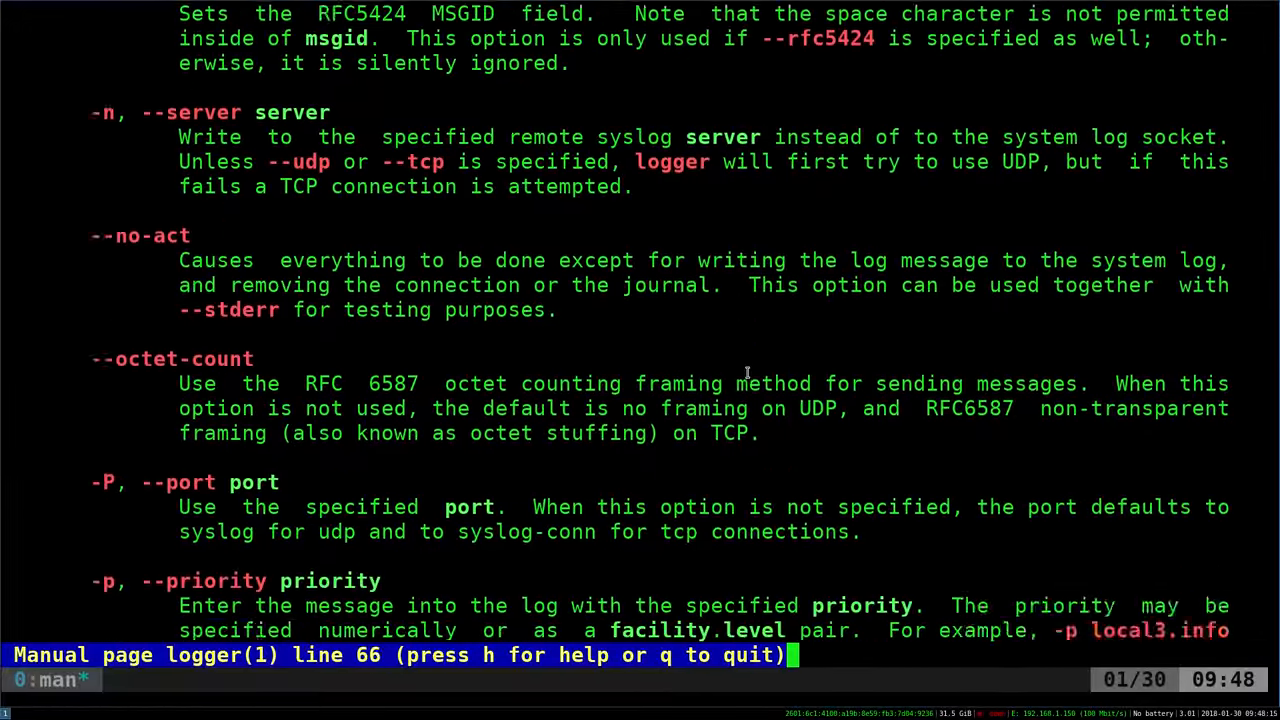
scroll("down", 3)
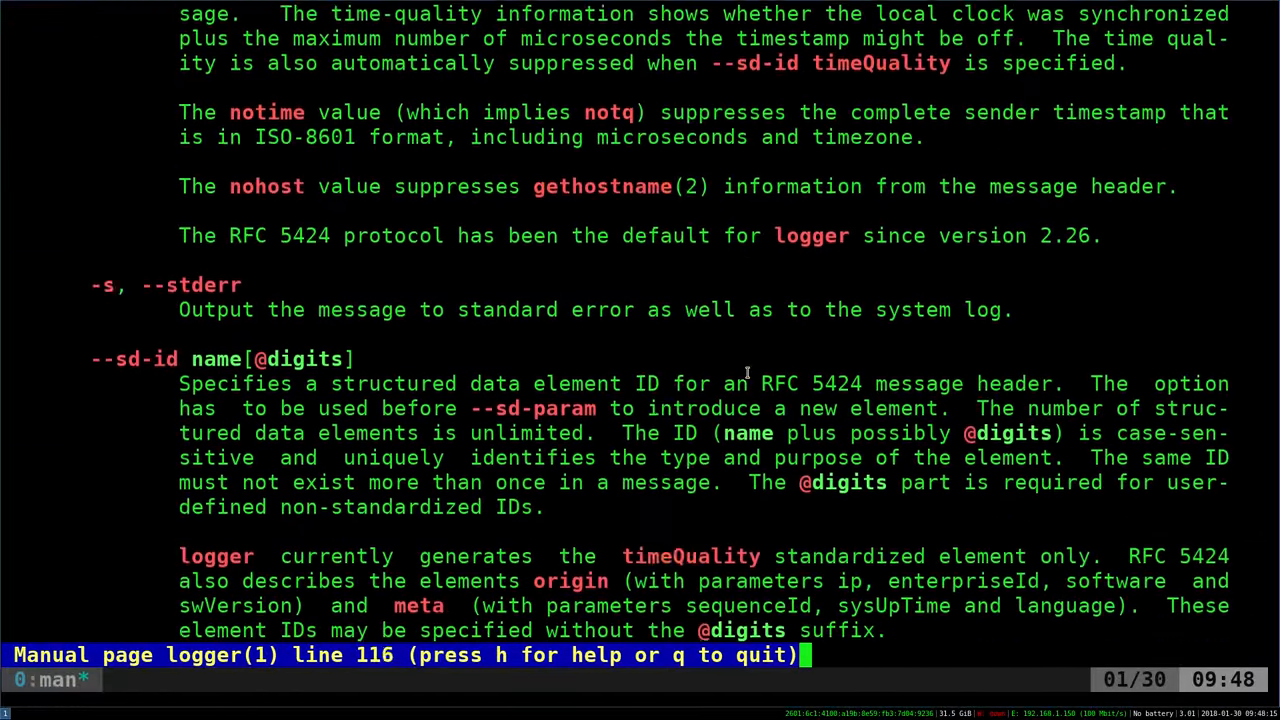
scroll("down", 3)
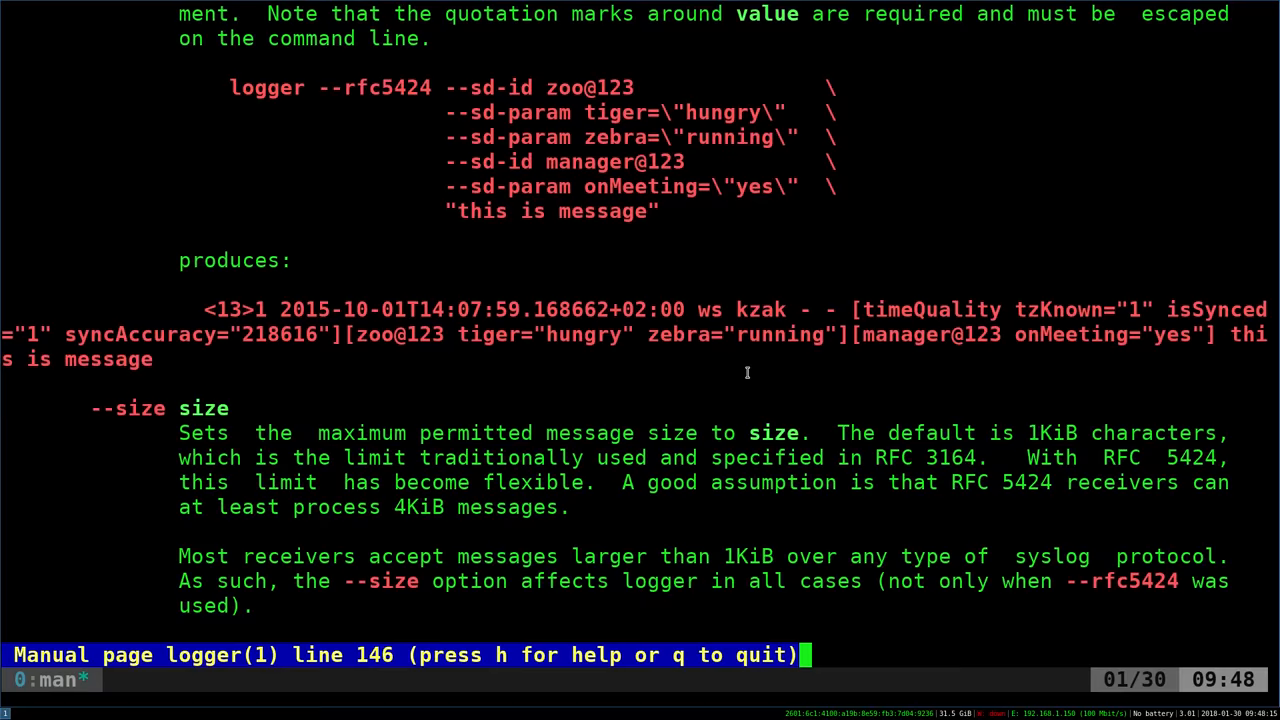
scroll("down", 3)
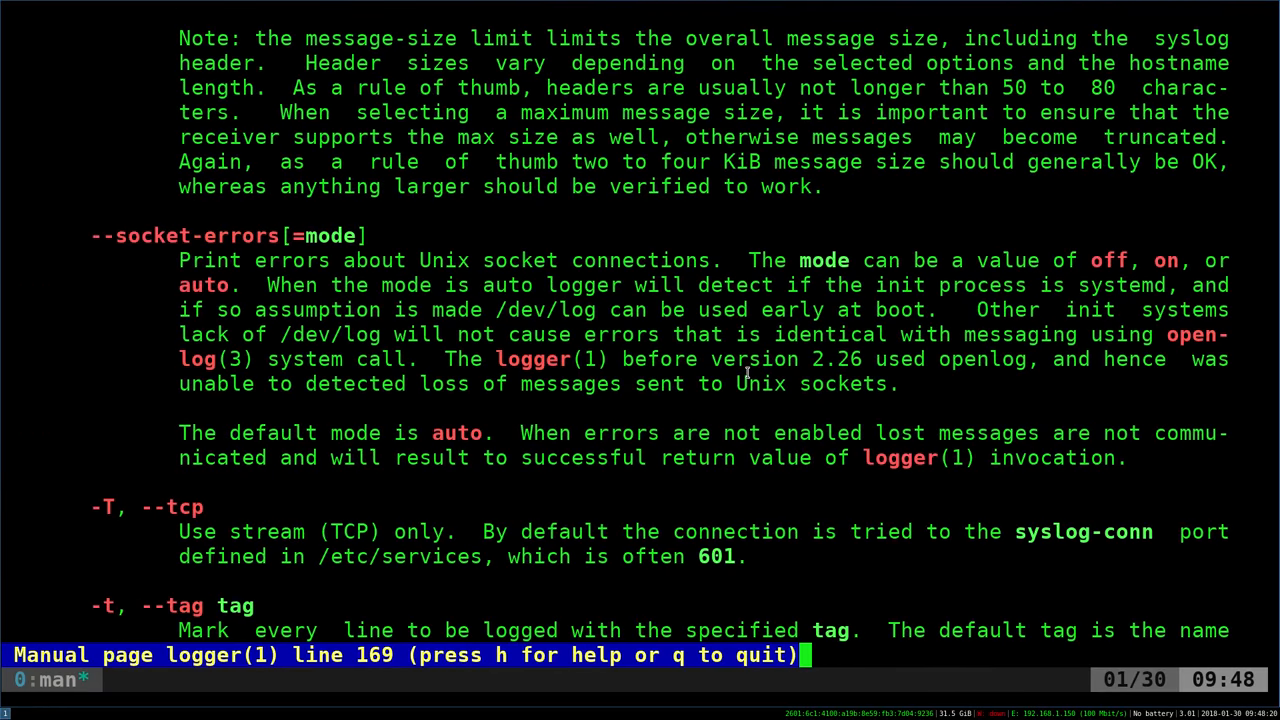
scroll("down", 3)
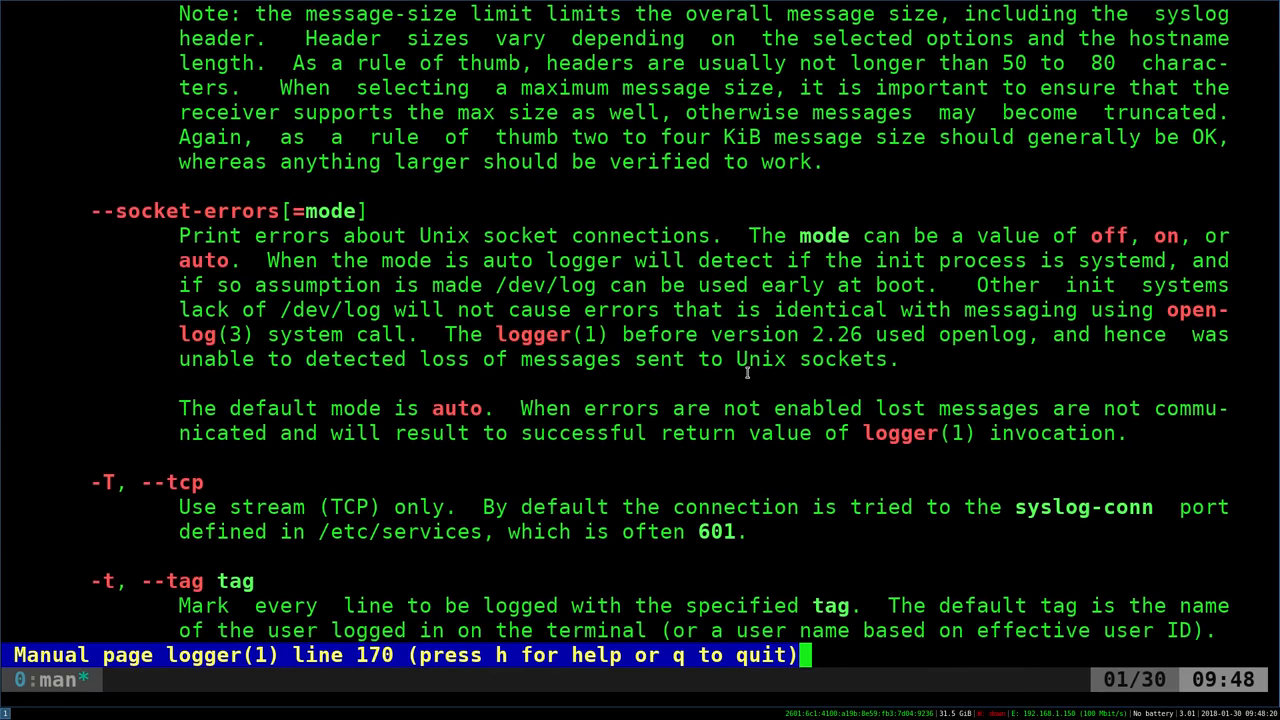
key("q")
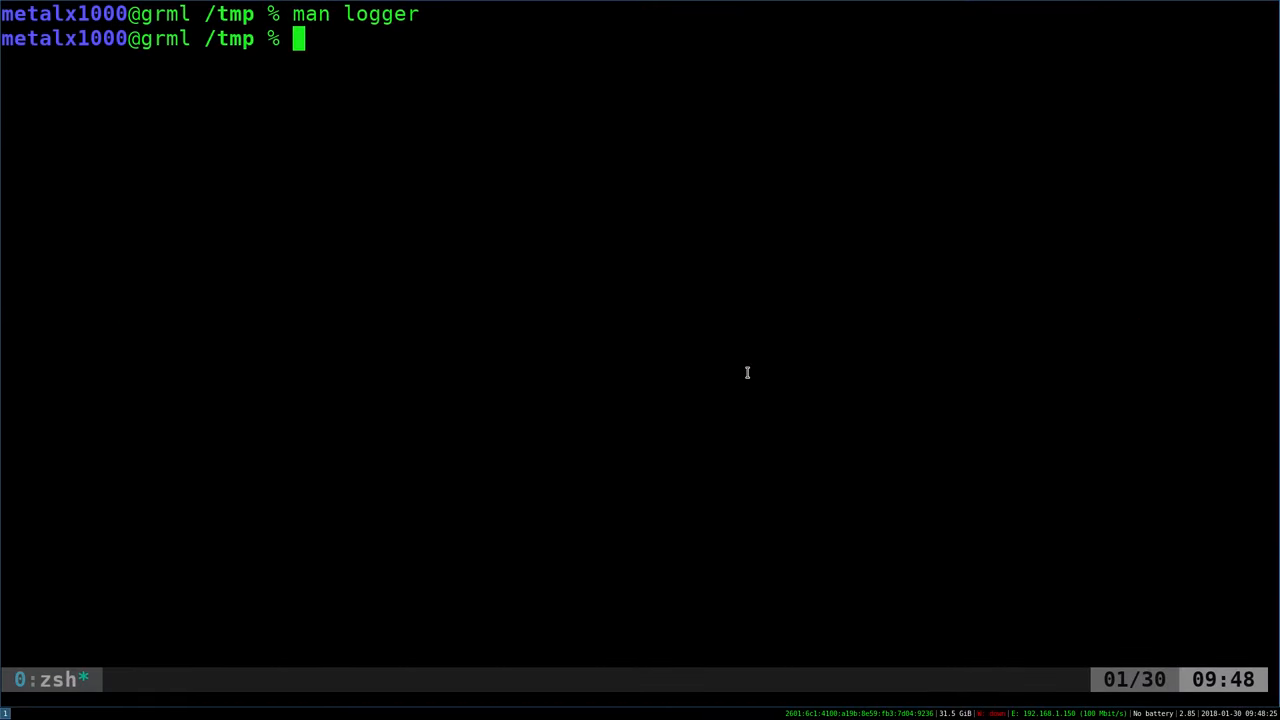